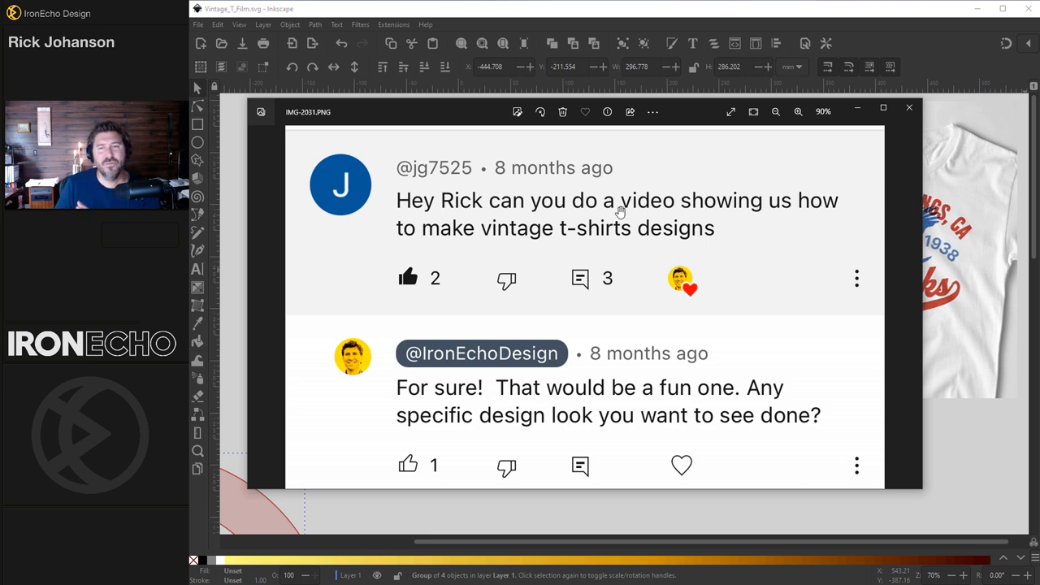
pyautogui.moveTo(547, 253)
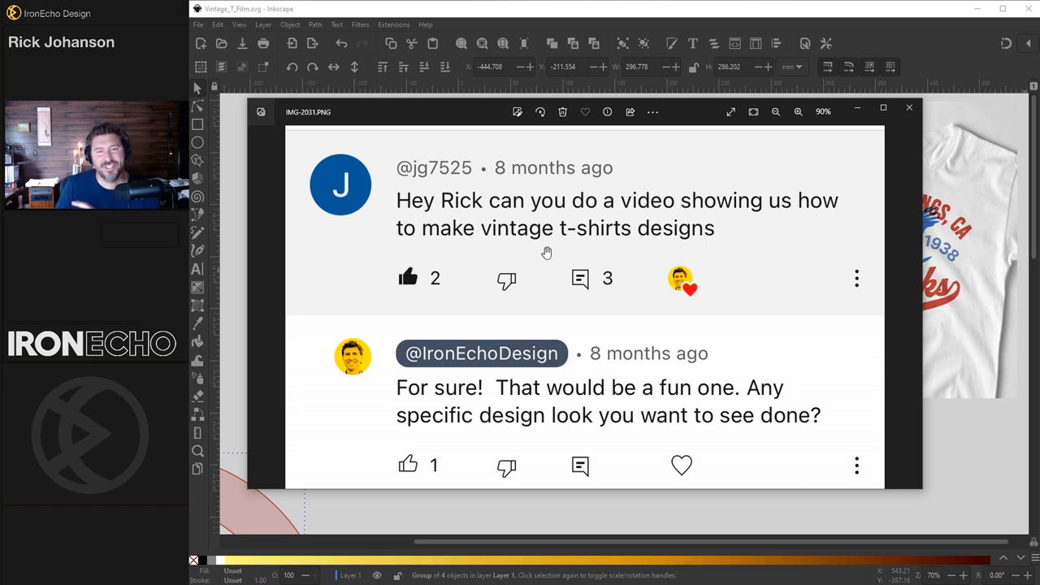
# - Close the comment screenshot and drag the blue layout box over the reference hawk
pyautogui.scroll(-3)
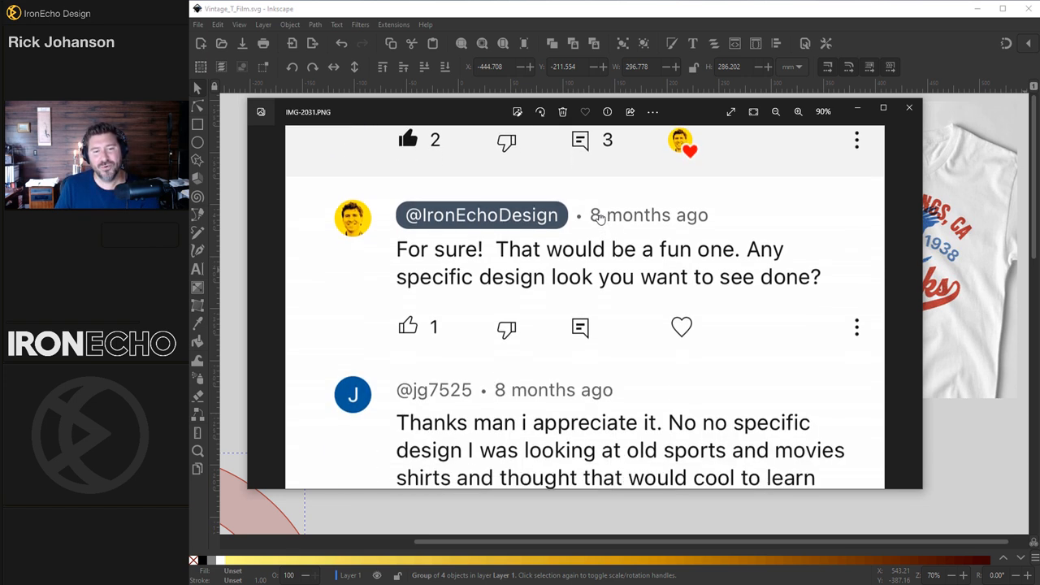
pyautogui.scroll(-3)
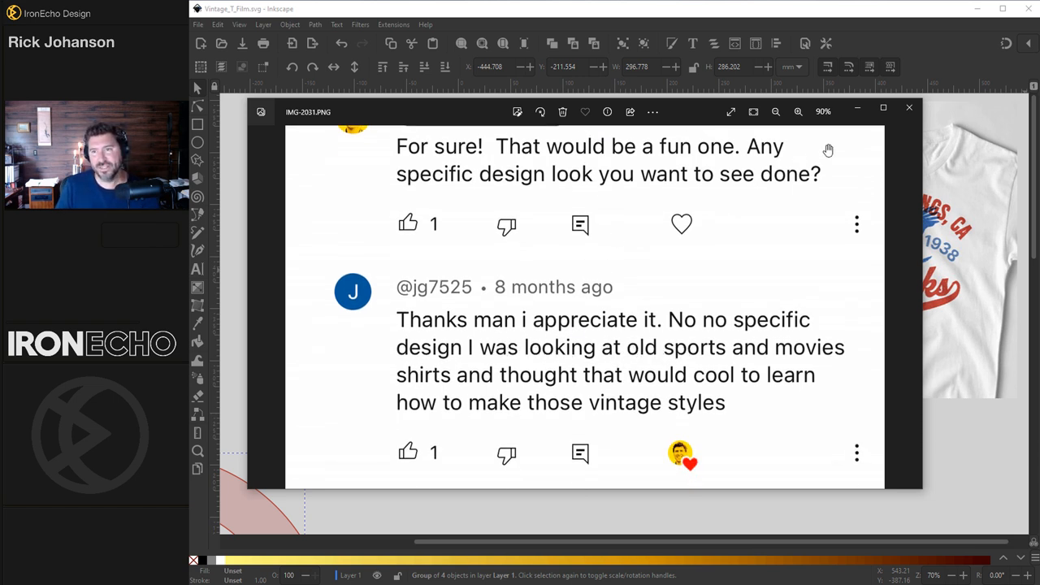
pyautogui.click(908, 106)
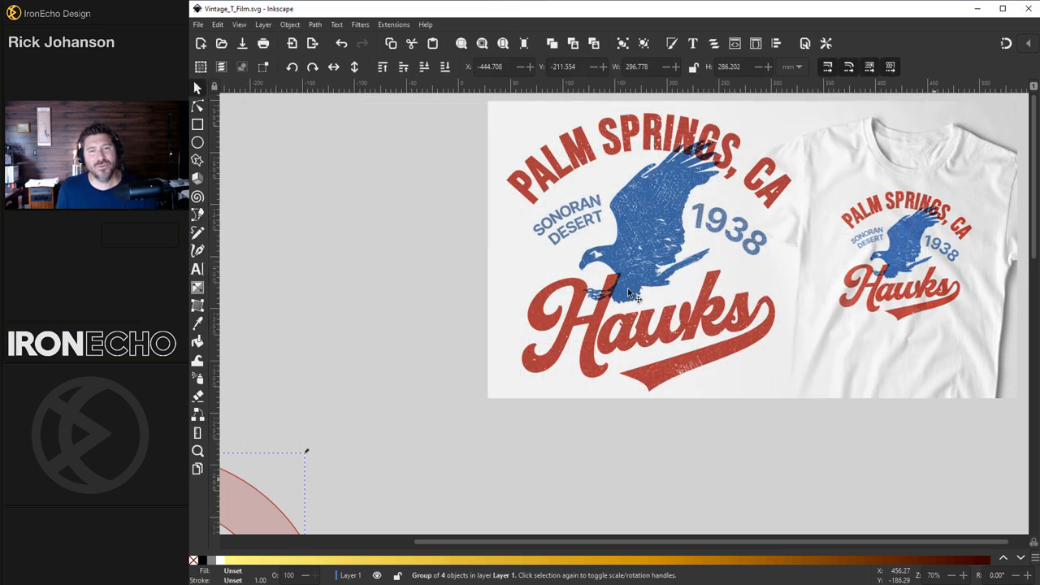
pyautogui.moveTo(744, 170)
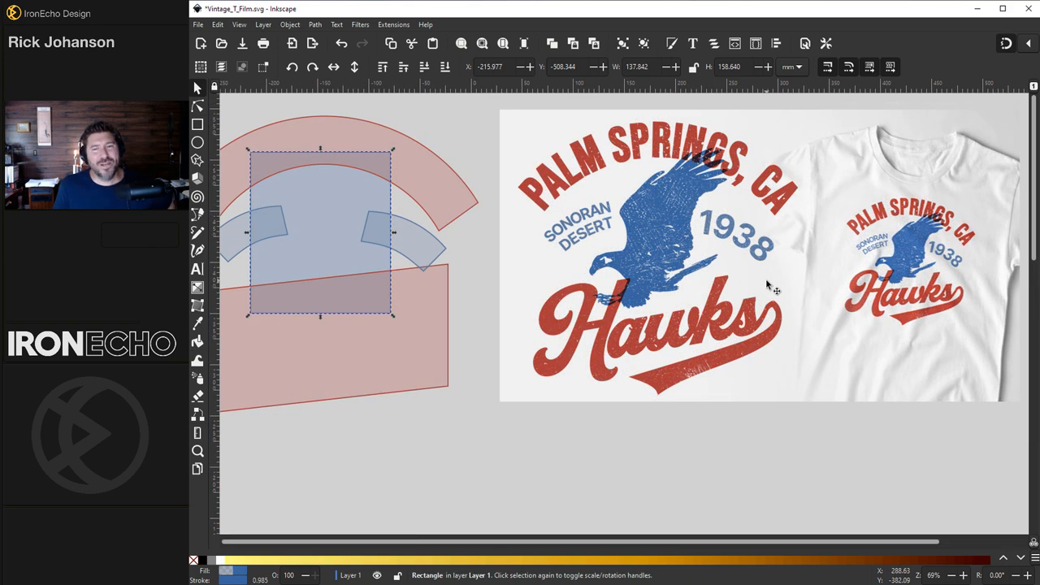
pyautogui.moveTo(475, 264)
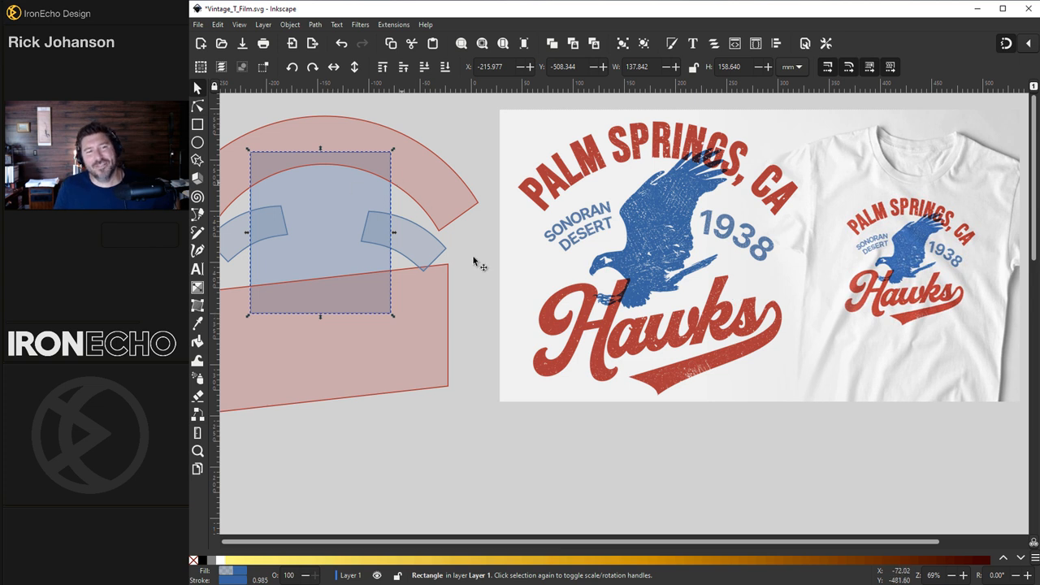
pyautogui.moveTo(320, 233); pyautogui.dragTo(649, 233)
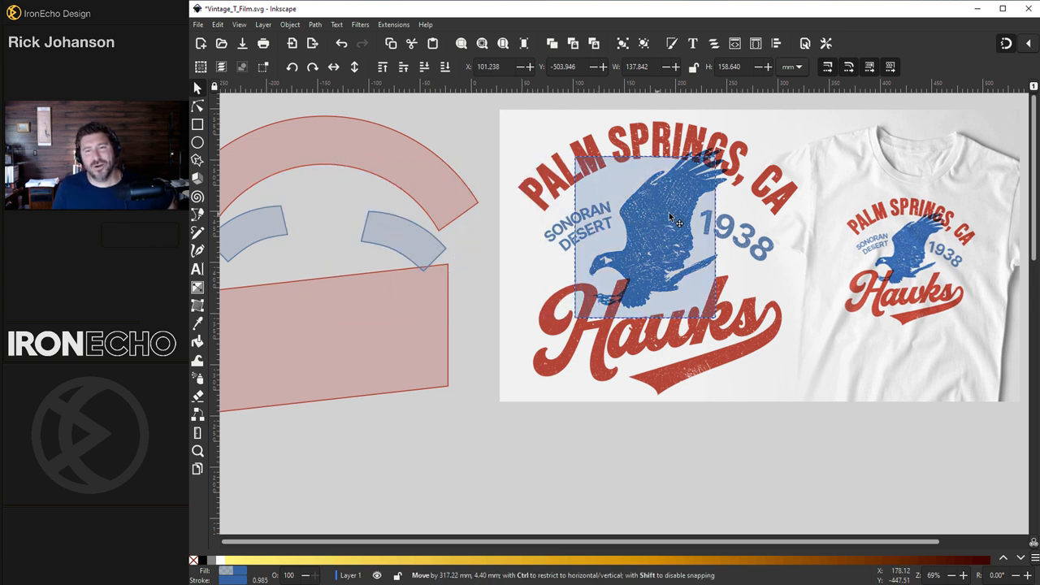
pyautogui.moveTo(662, 228); pyautogui.dragTo(658, 231)
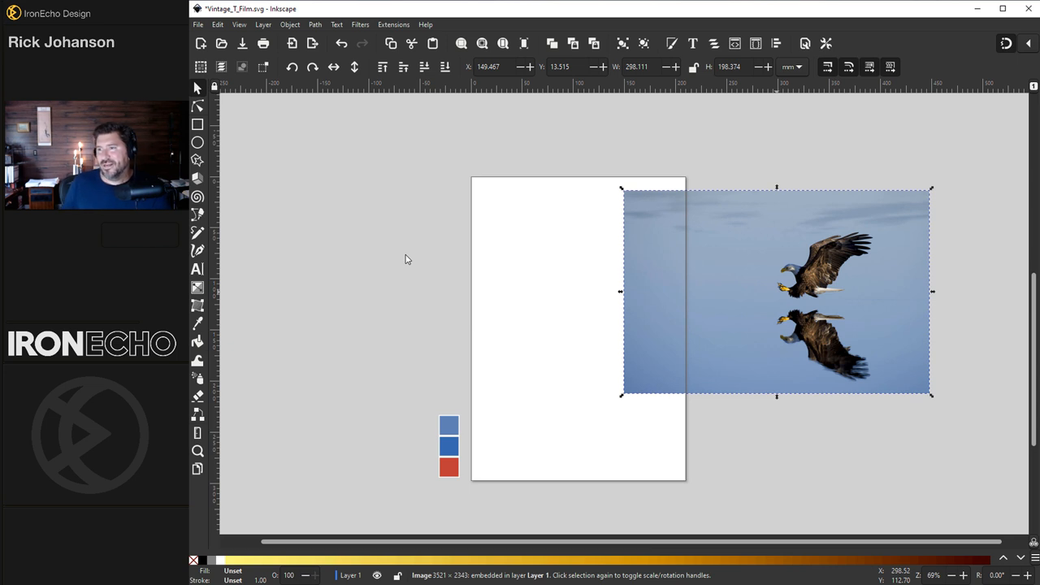
pyautogui.moveTo(776, 293)
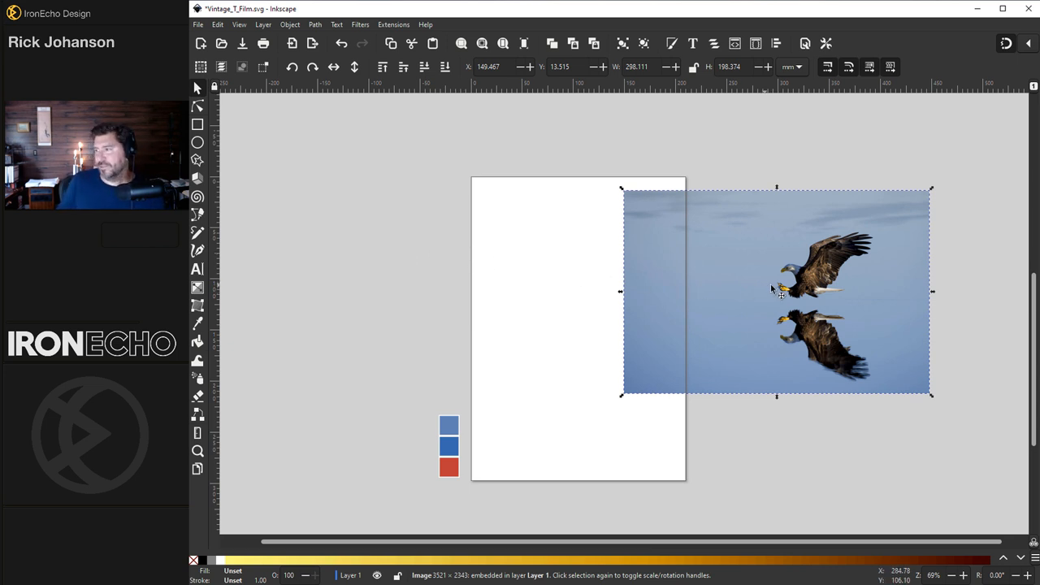
pyautogui.moveTo(776, 249)
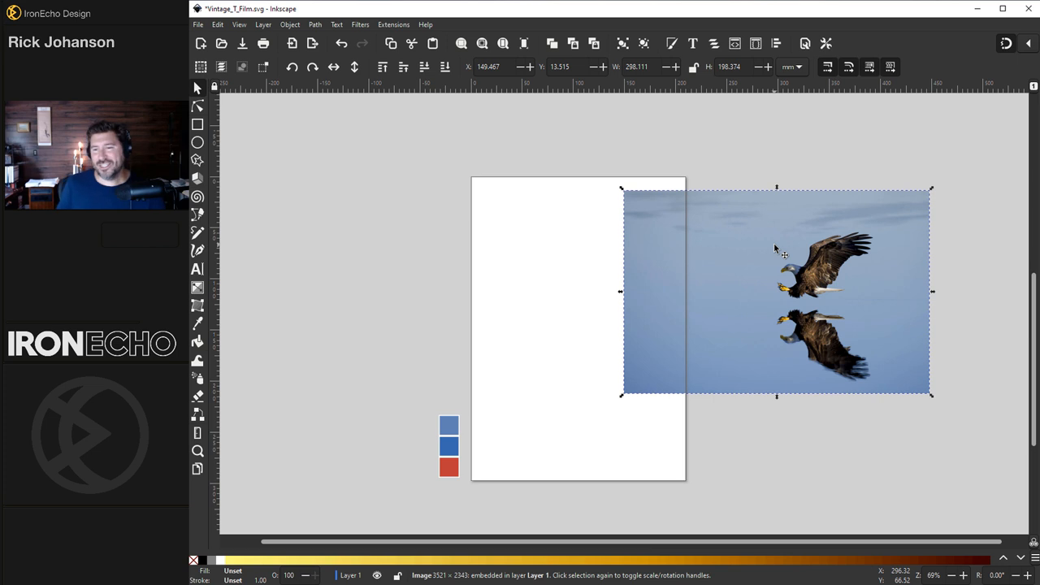
# - Move the embedded eagle photo left over the page and bring up Trace Bitmap
pyautogui.moveTo(775, 290); pyautogui.dragTo(772, 290)
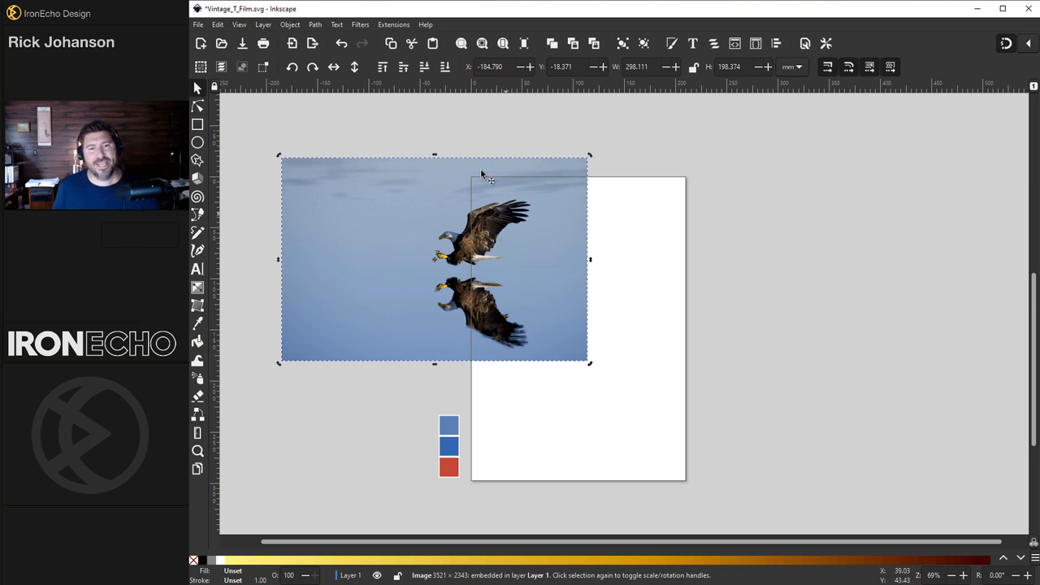
pyautogui.click(313, 23)
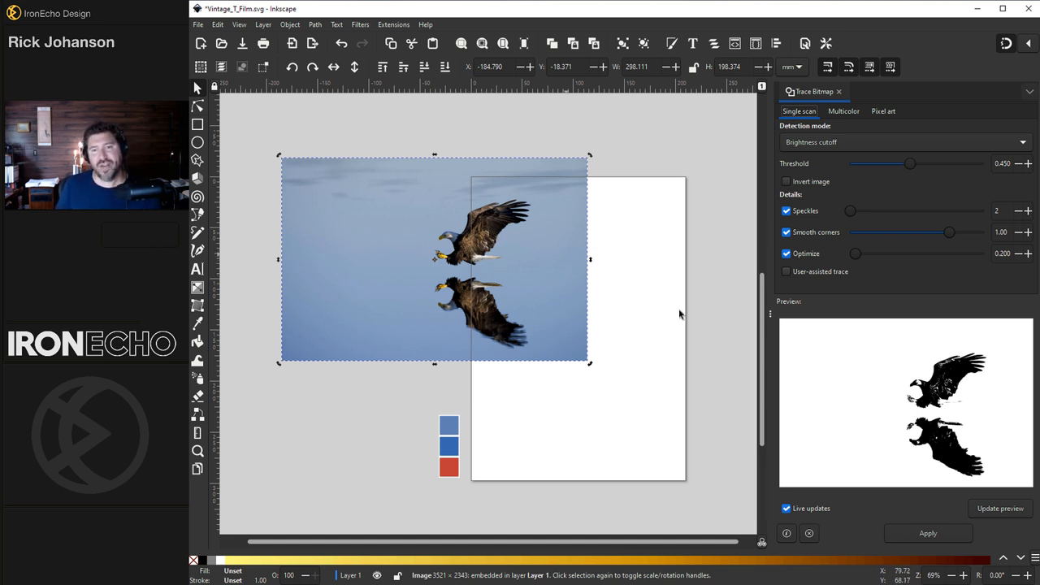
pyautogui.moveTo(967, 436)
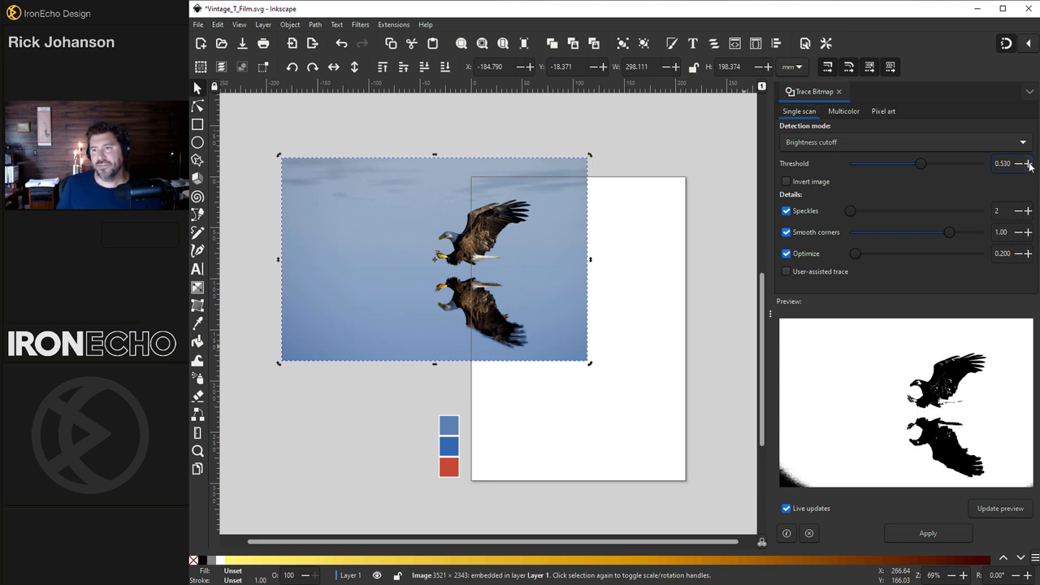
pyautogui.moveTo(577, 303)
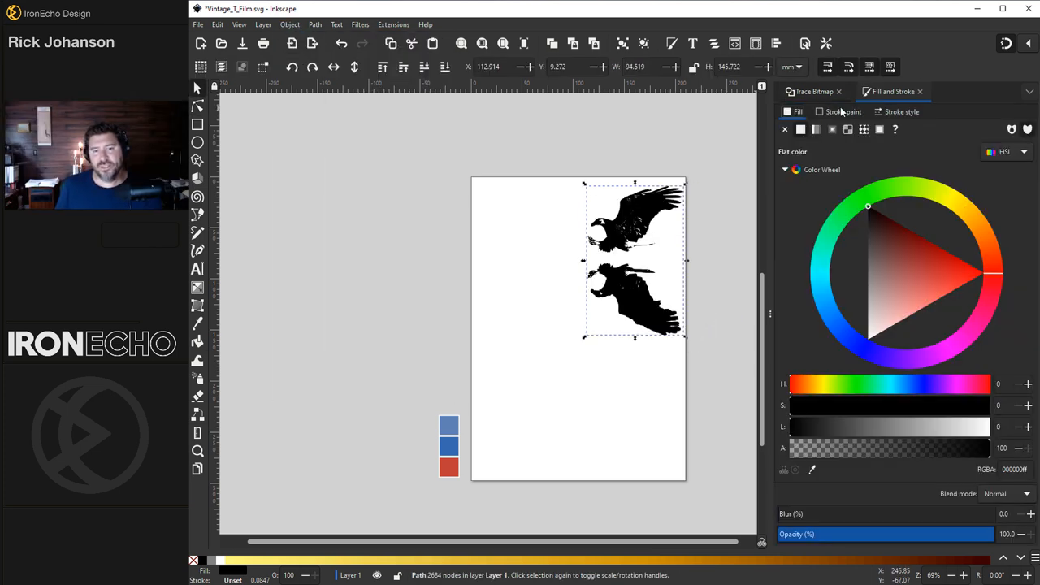
# - Fill the traced eagle silhouettes with flat blue 376ab0ff
pyautogui.click(449, 445)
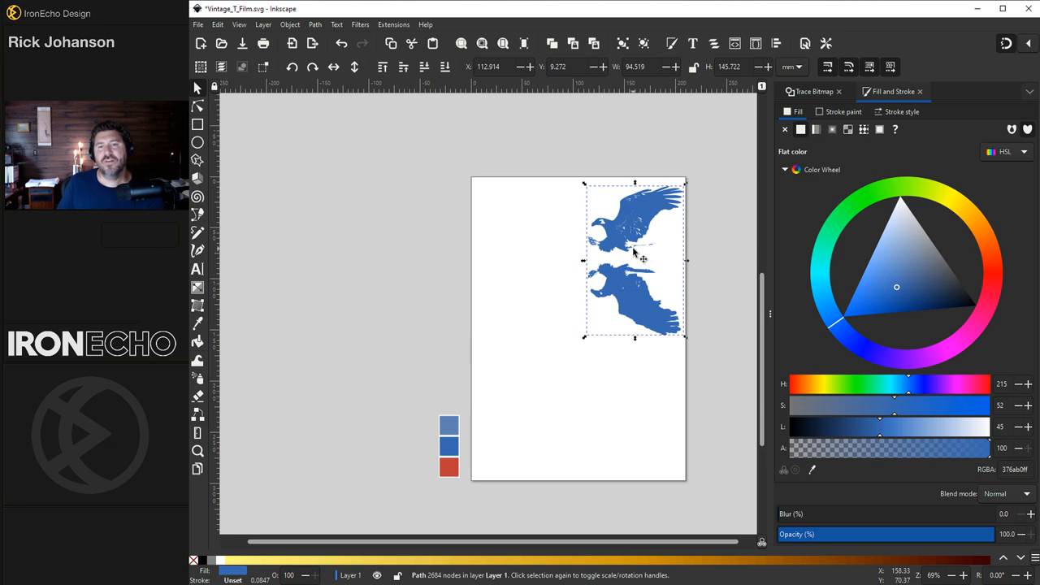
pyautogui.moveTo(652, 246)
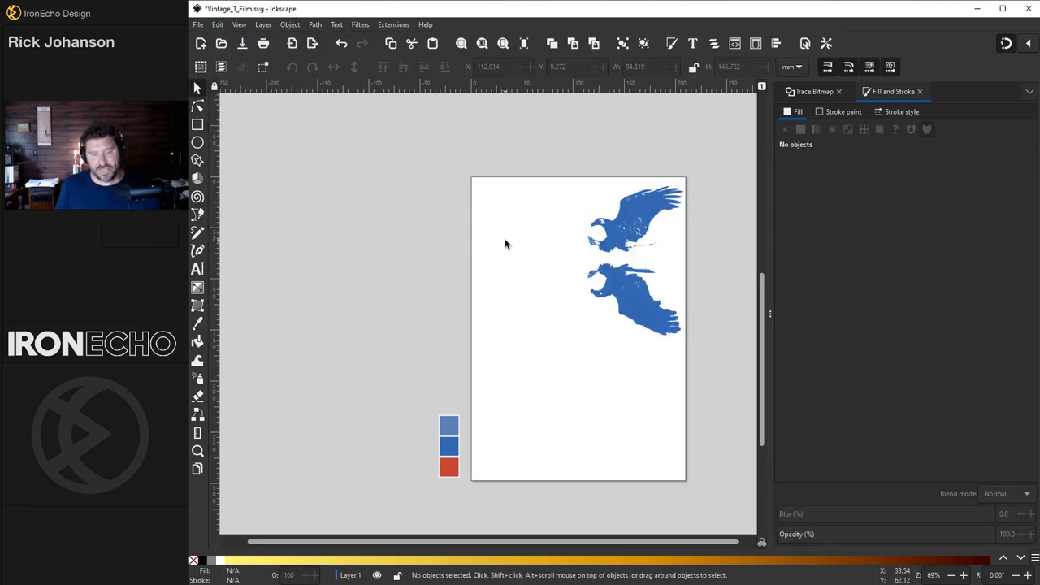
# - Select the upper eagle's pieces and combine them with Path > Union
pyautogui.click(217, 24)
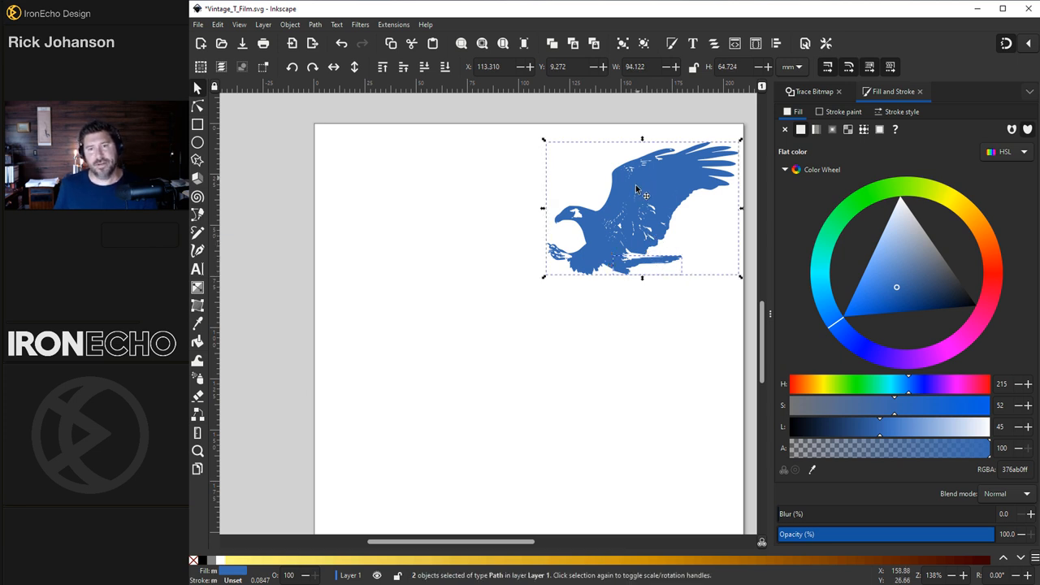
pyautogui.click(316, 23)
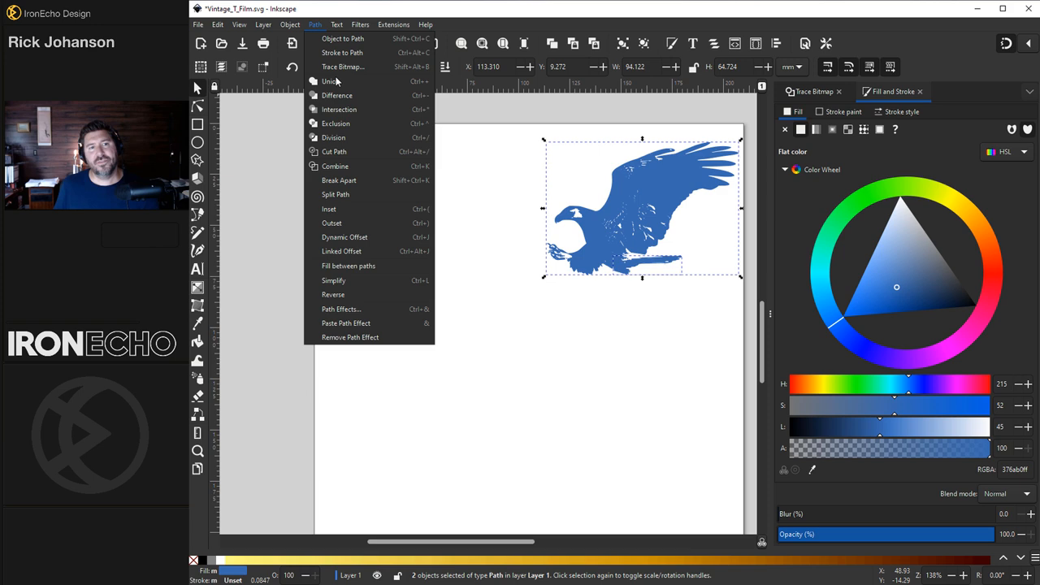
pyautogui.click(329, 81)
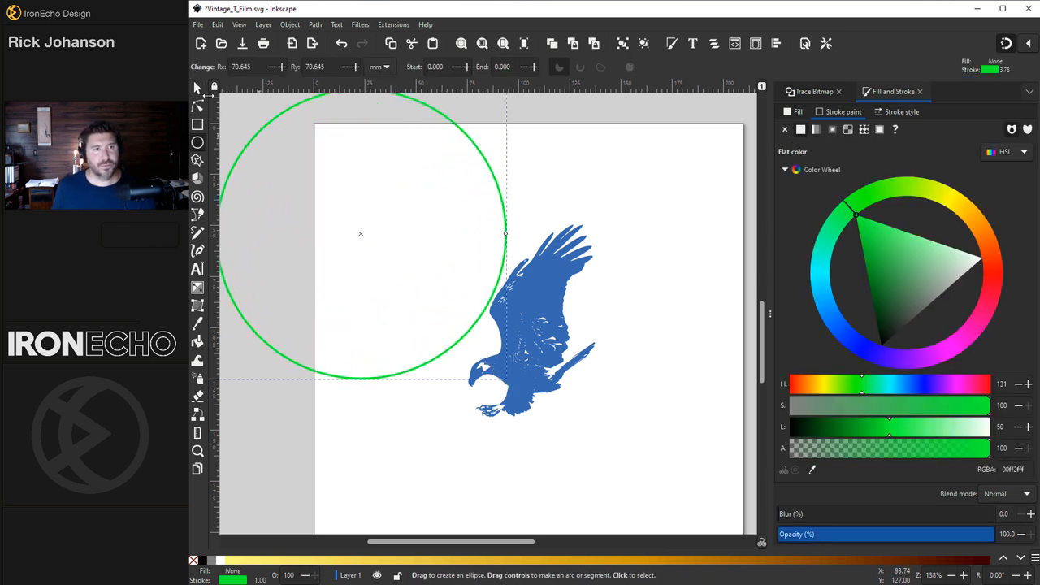
# - Draw a large green-stroked circle outline around the diving eagle
pyautogui.moveTo(361, 234); pyautogui.dragTo(444, 248)
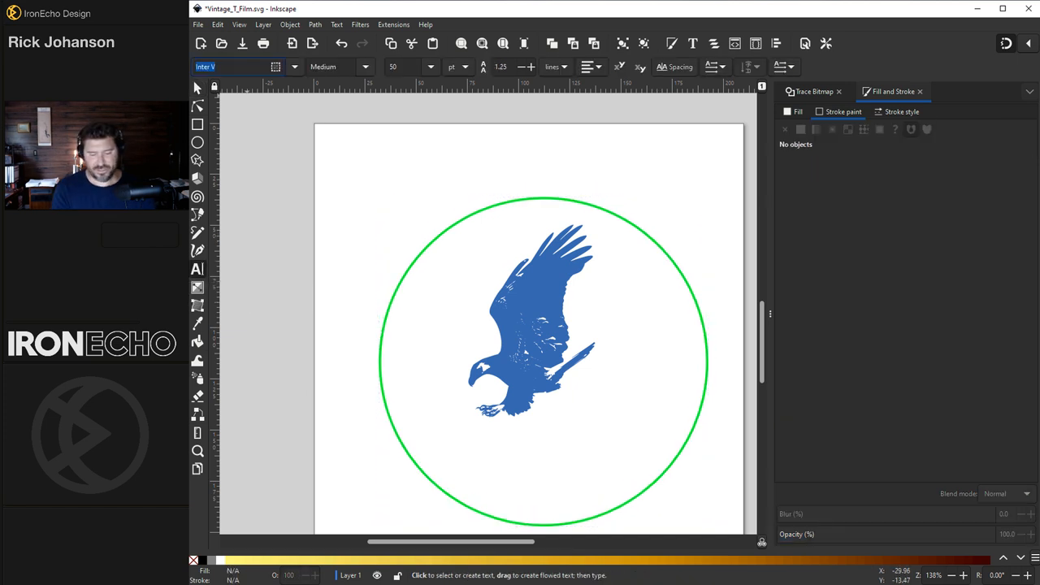
# - Type PALM SPRINGS, CA in bold Bebas Neue, colour it red, and select it with the circle
pyautogui.write('Be')
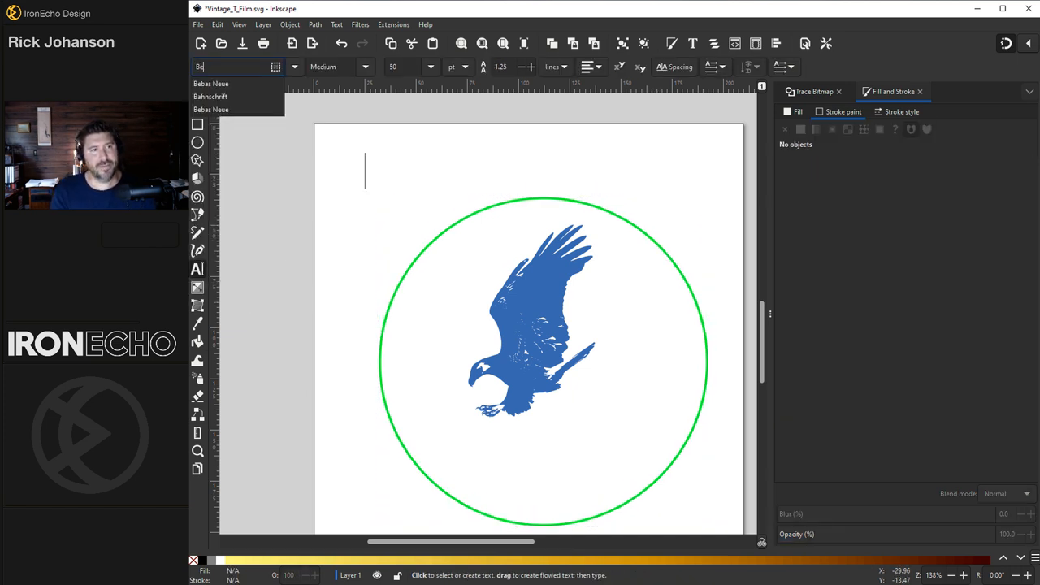
pyautogui.write('PAM')
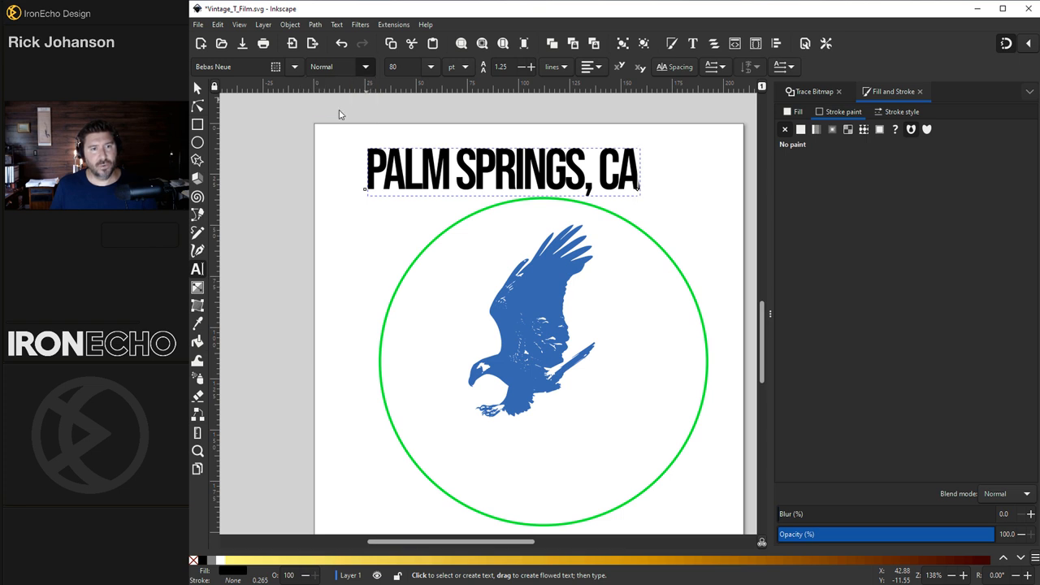
pyautogui.click(340, 66)
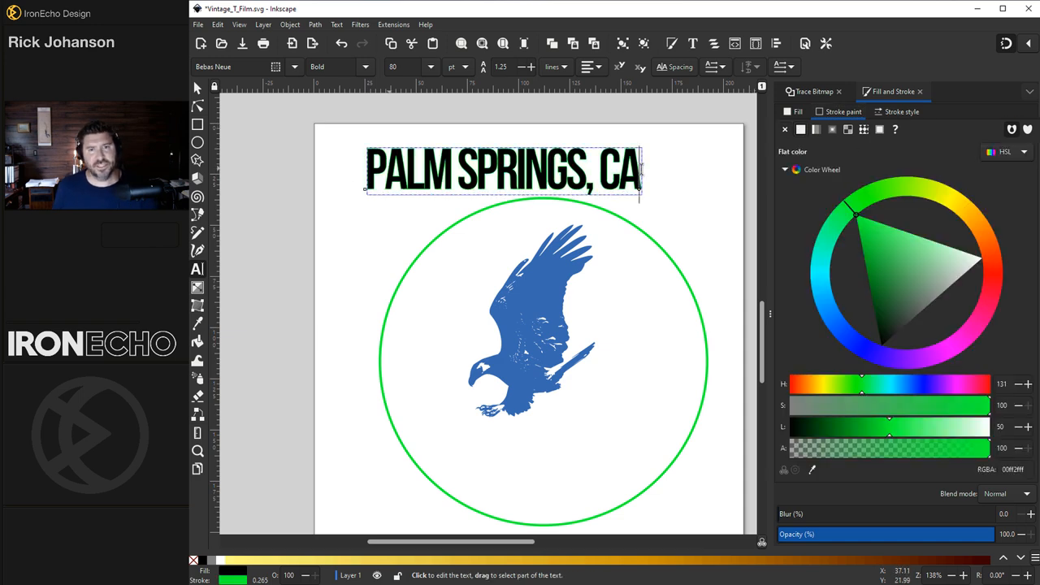
pyautogui.click(883, 345)
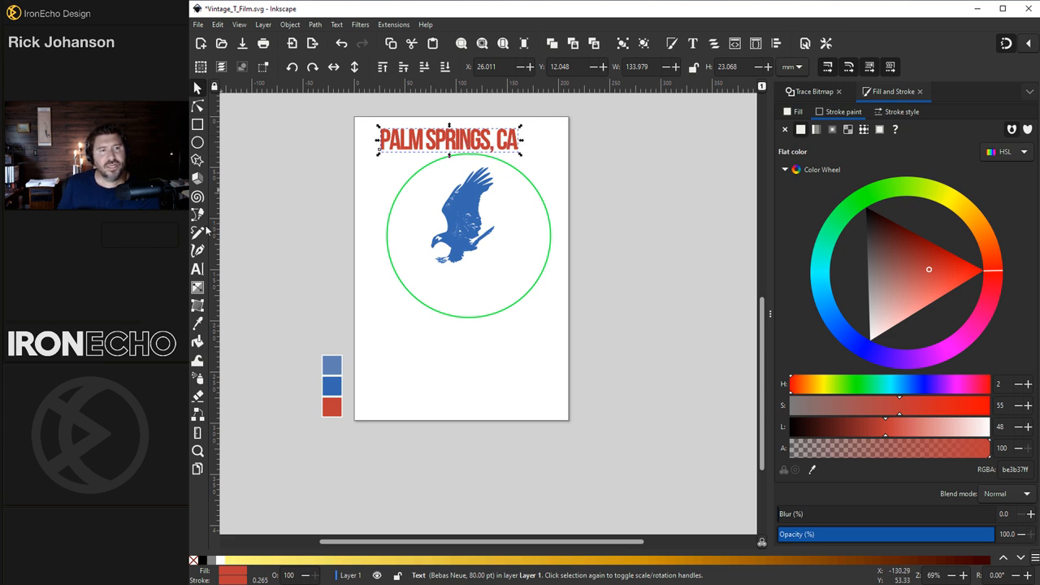
pyautogui.click(197, 268)
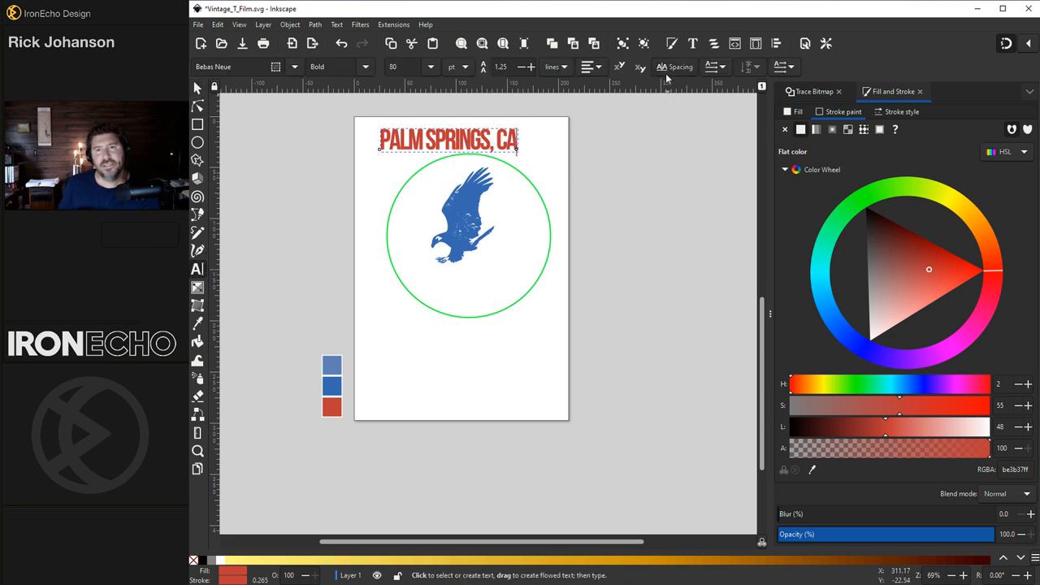
pyautogui.click(674, 67)
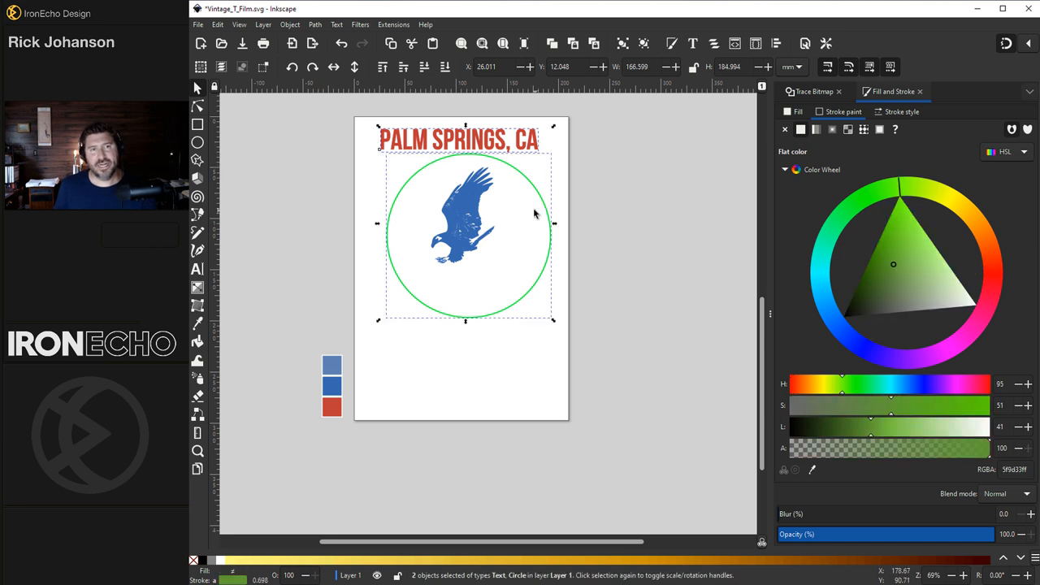
# - Put PALM SPRINGS, CA on the circle's path and shift the circle so the text arcs above
pyautogui.click(336, 25)
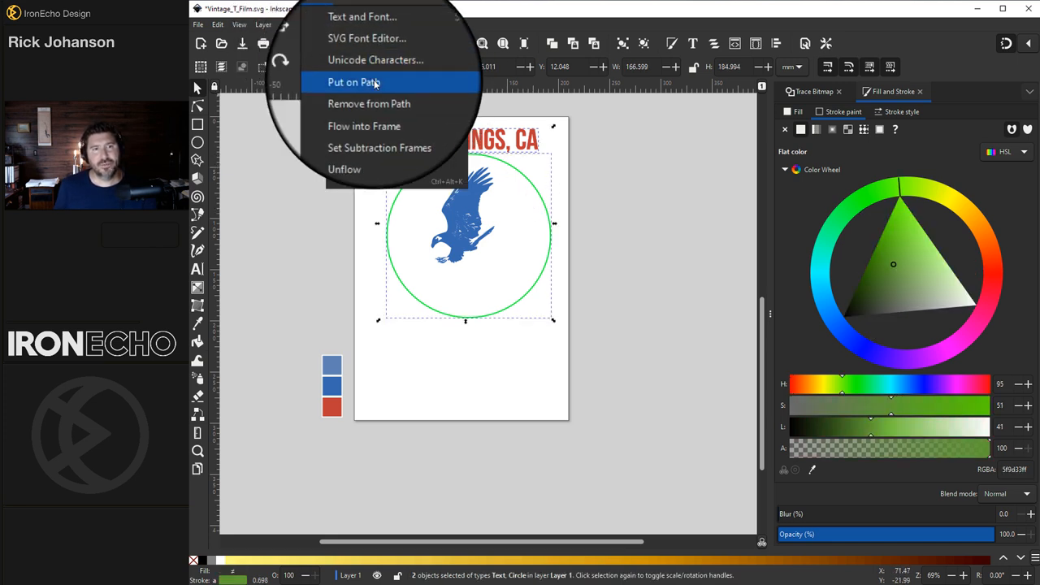
pyautogui.click(353, 82)
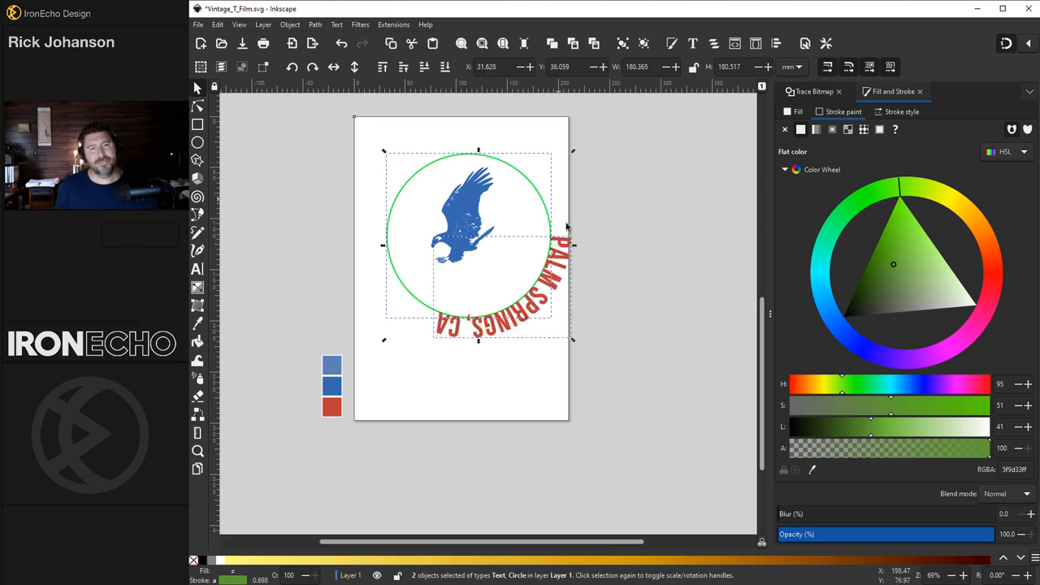
pyautogui.click(544, 203)
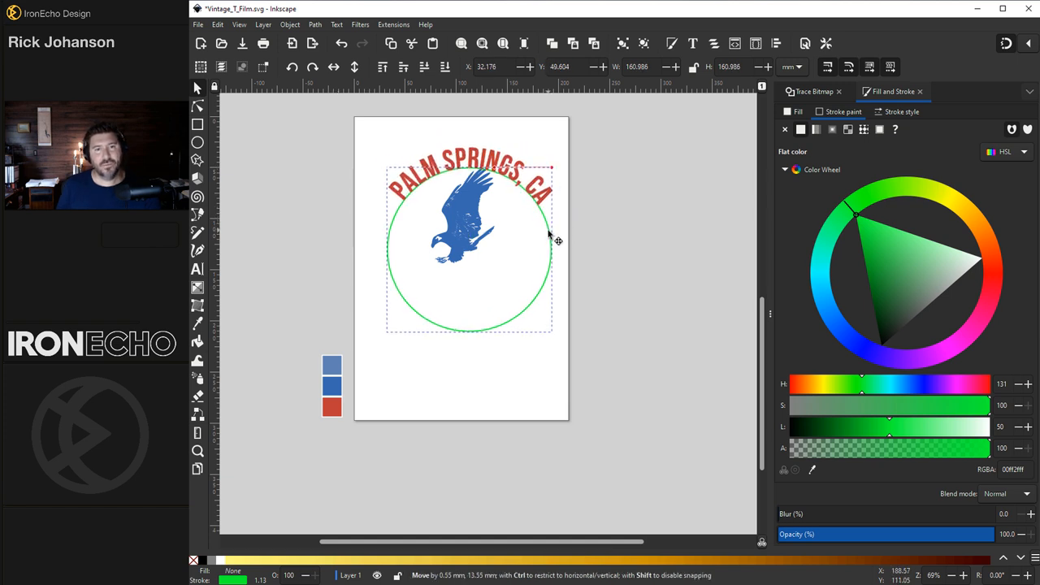
pyautogui.moveTo(469, 243); pyautogui.dragTo(471, 257)
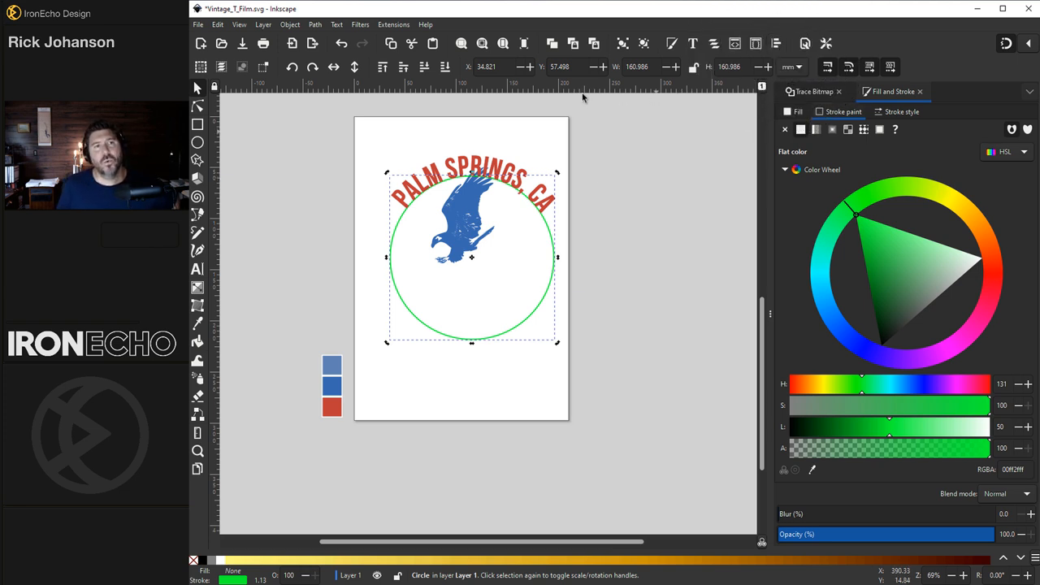
# - Use Align and Distribute relative to the page to centre the hawk and green circle
pyautogui.click(289, 25)
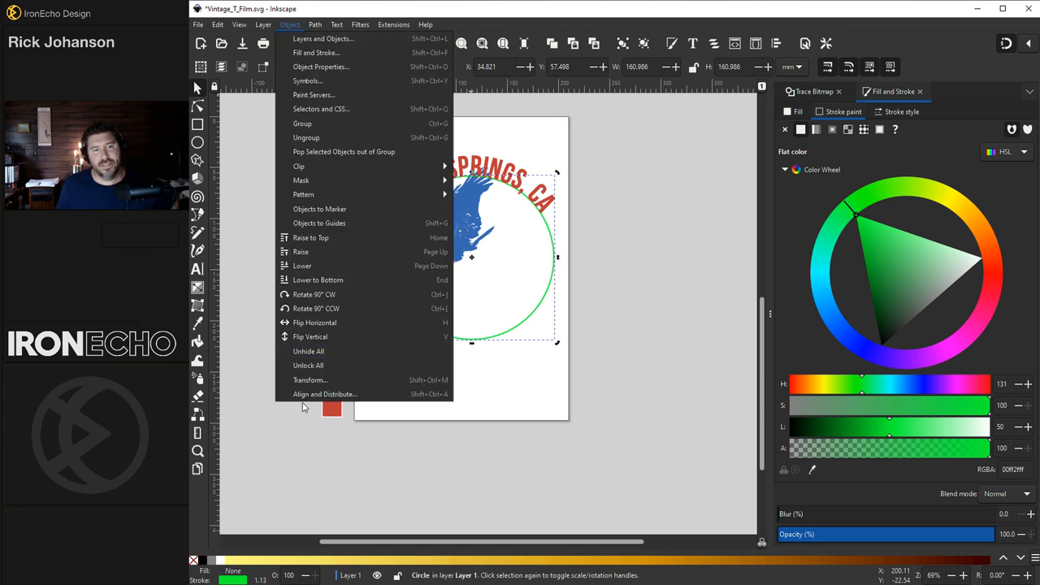
pyautogui.click(324, 394)
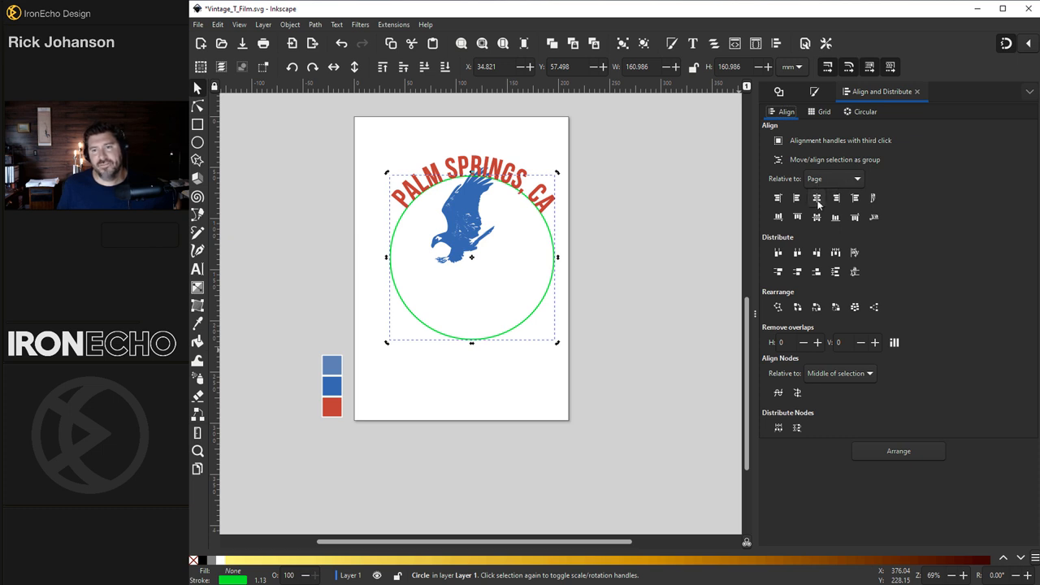
pyautogui.moveTo(816, 198)
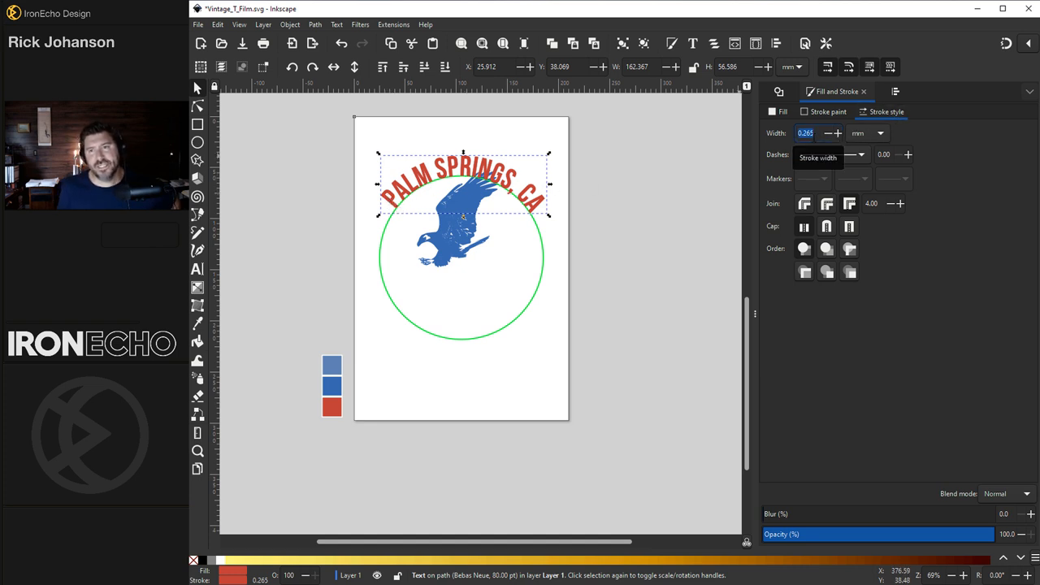
pyautogui.write('1')
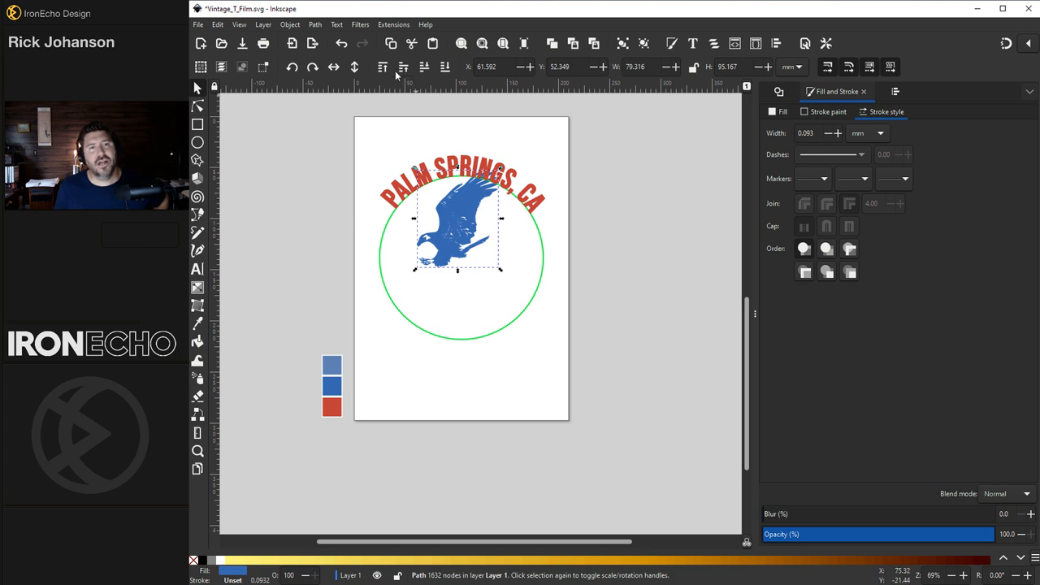
pyautogui.moveTo(471, 187)
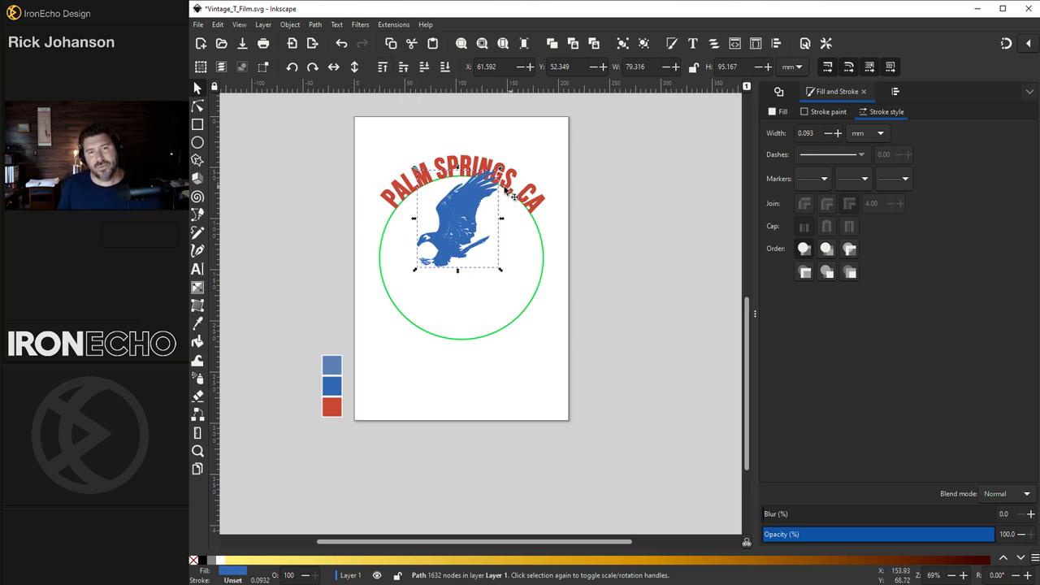
pyautogui.moveTo(618, 226)
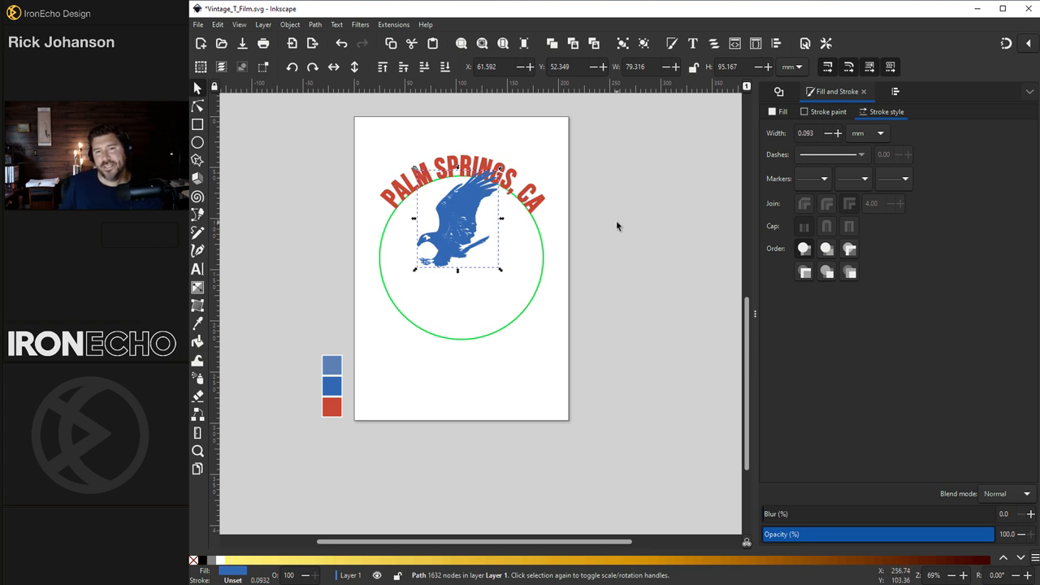
pyautogui.click(782, 111)
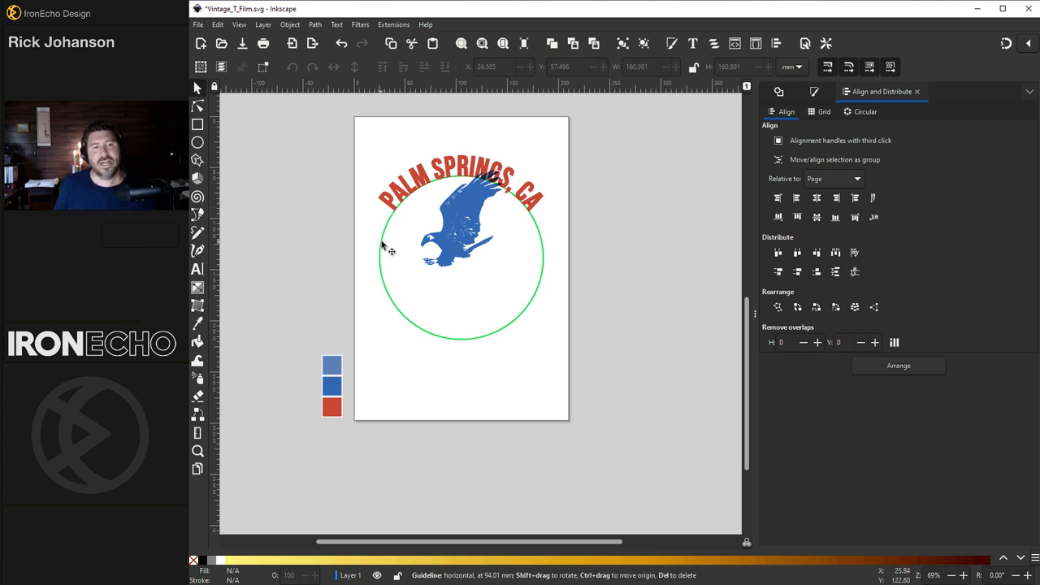
pyautogui.click(406, 191)
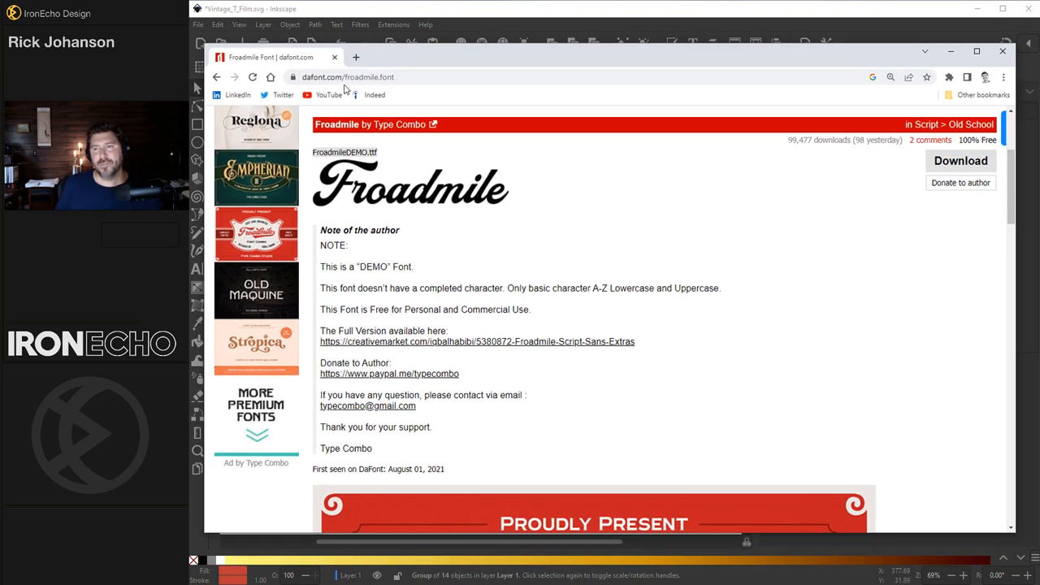
pyautogui.moveTo(411, 236)
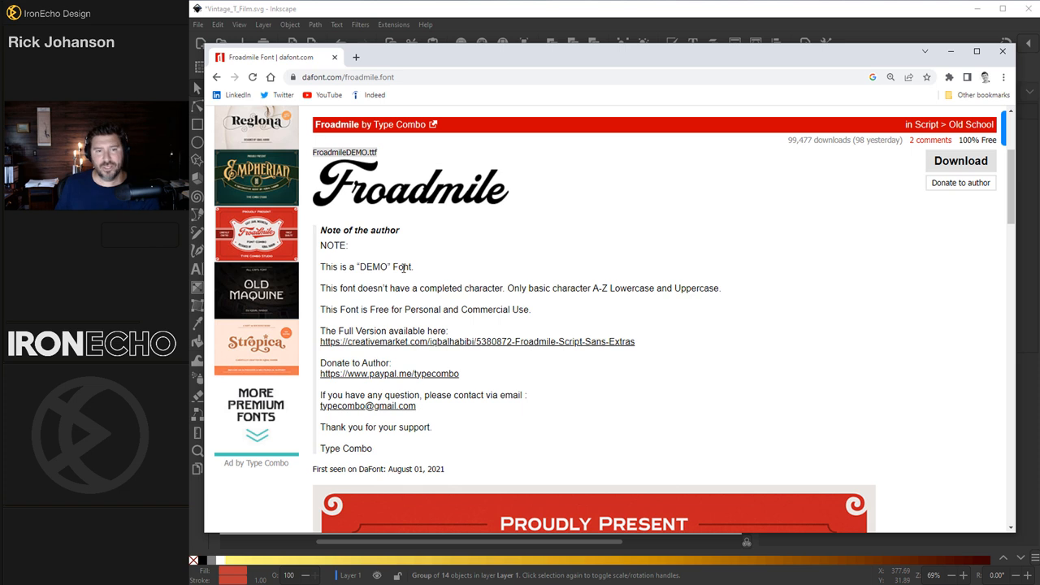
pyautogui.moveTo(701, 230)
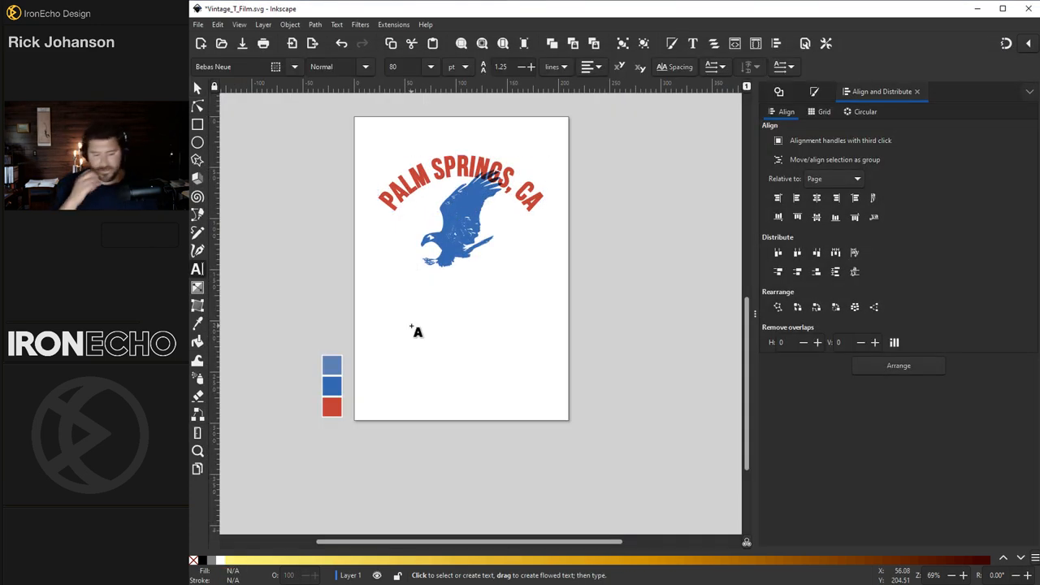
# - Type HAWKS at size 120 and set it in the Froadmile script font
pyautogui.write('HAWK')
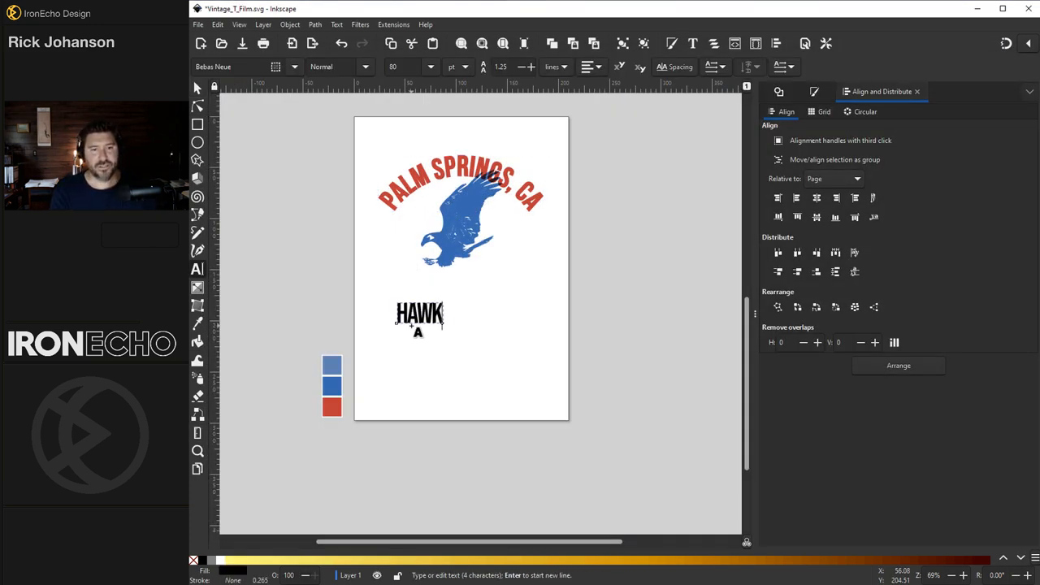
pyautogui.write('S')
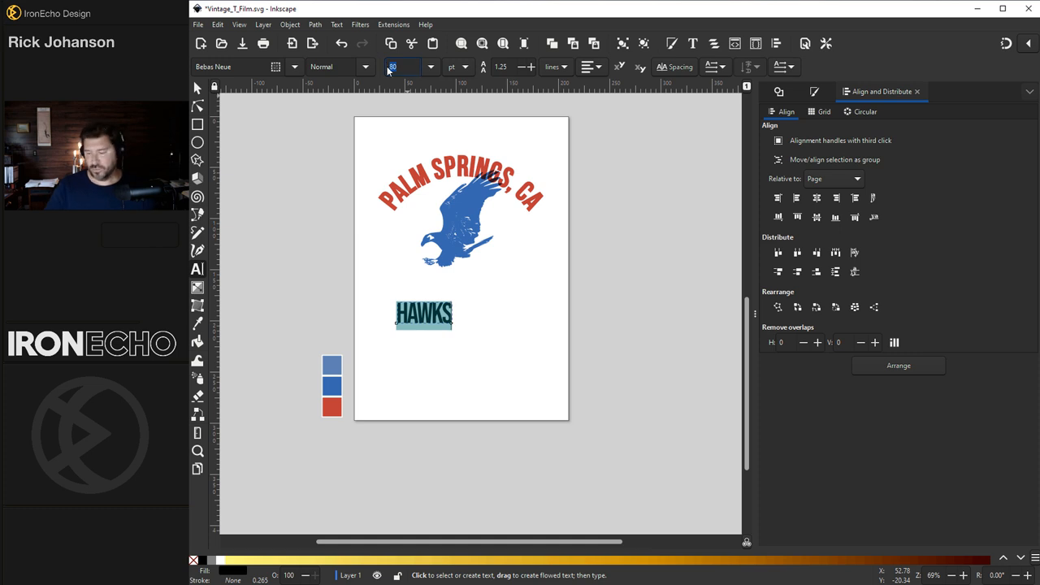
pyautogui.write('120')
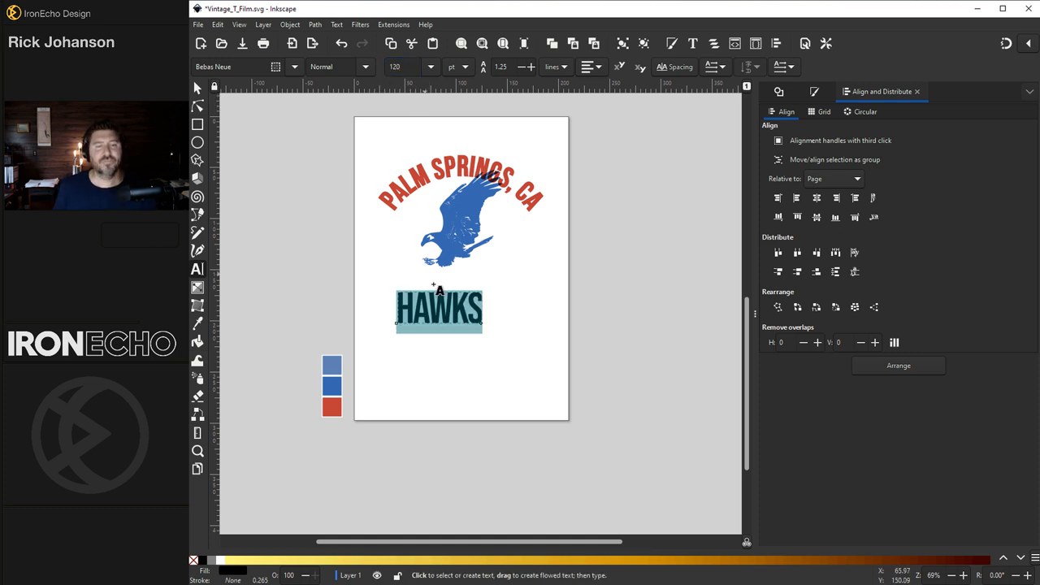
pyautogui.click(443, 308)
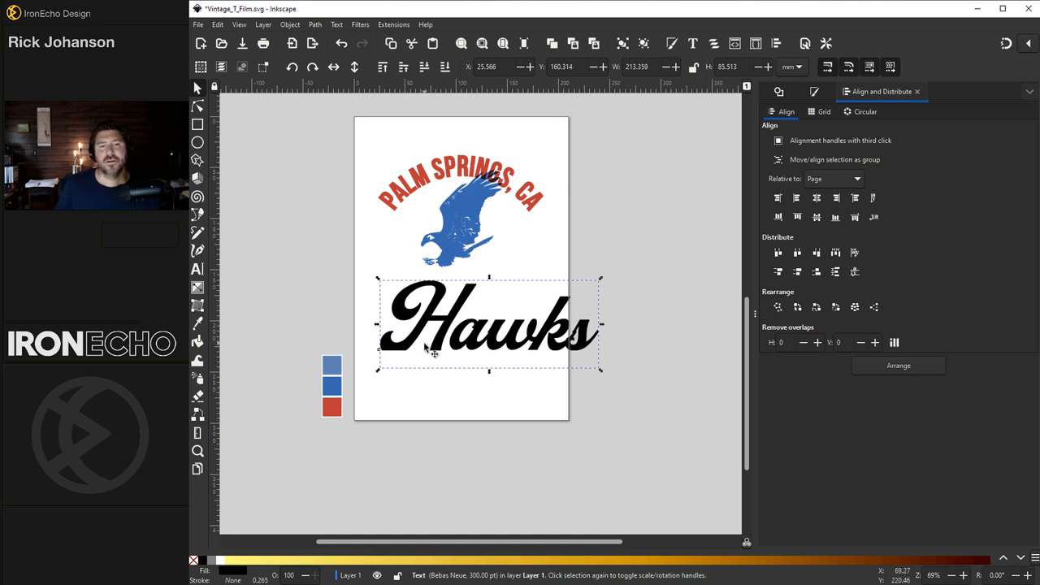
pyautogui.moveTo(394, 357)
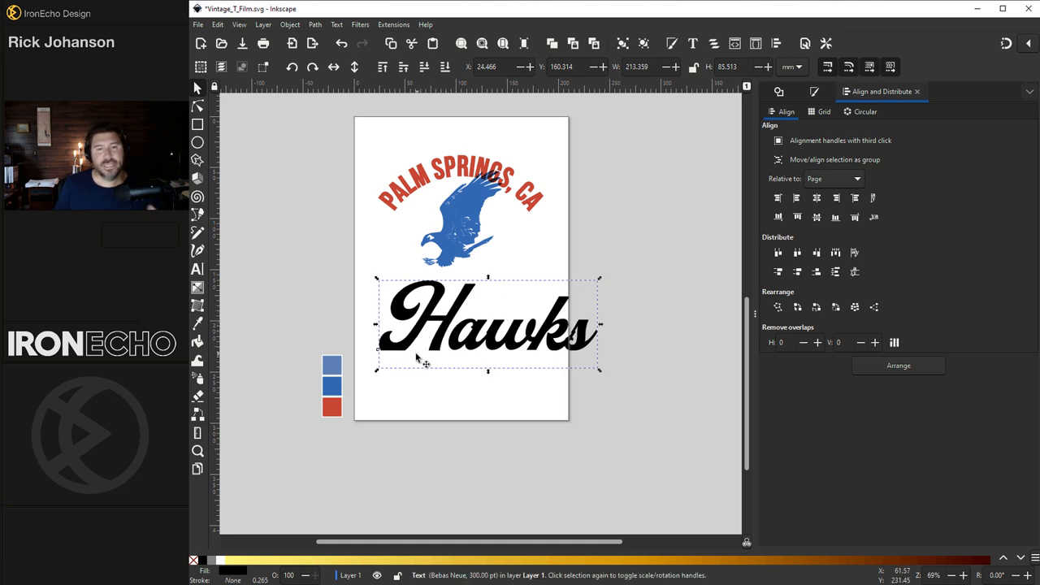
pyautogui.moveTo(462, 358)
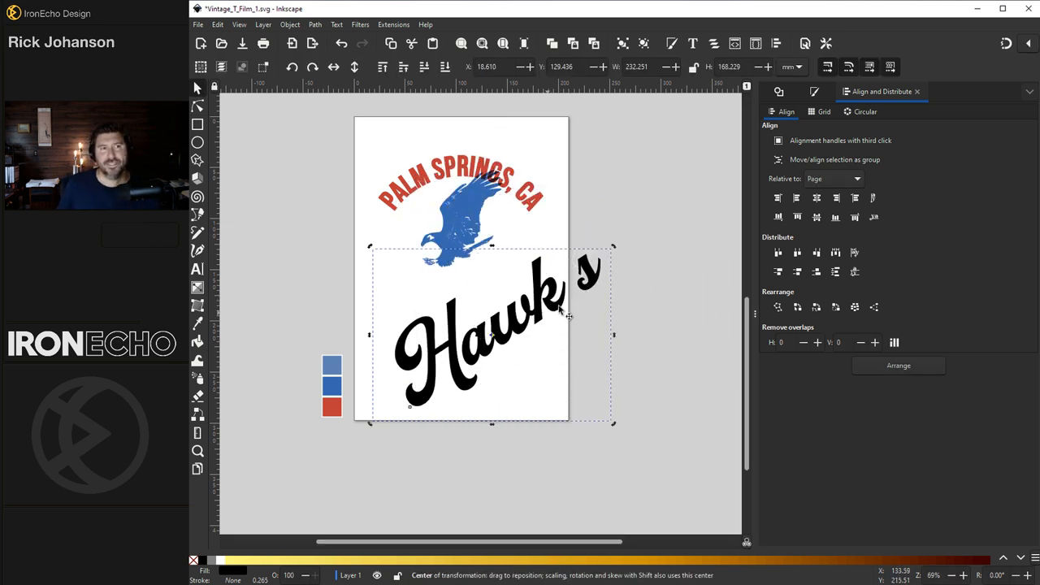
# - Convert the Hawks lettering to paths, group the letters and fill them red
pyautogui.click(315, 24)
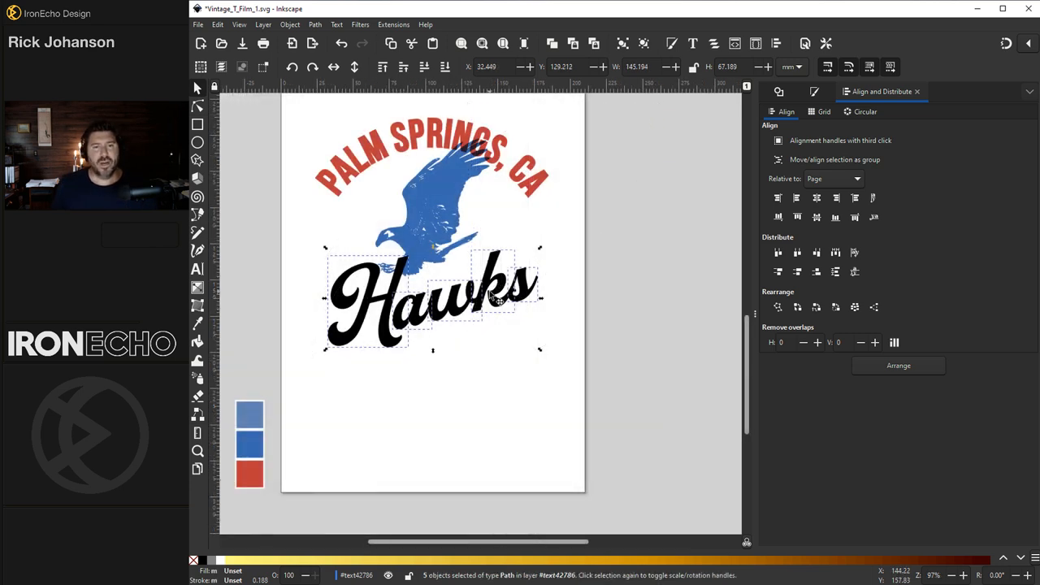
pyautogui.click(315, 24)
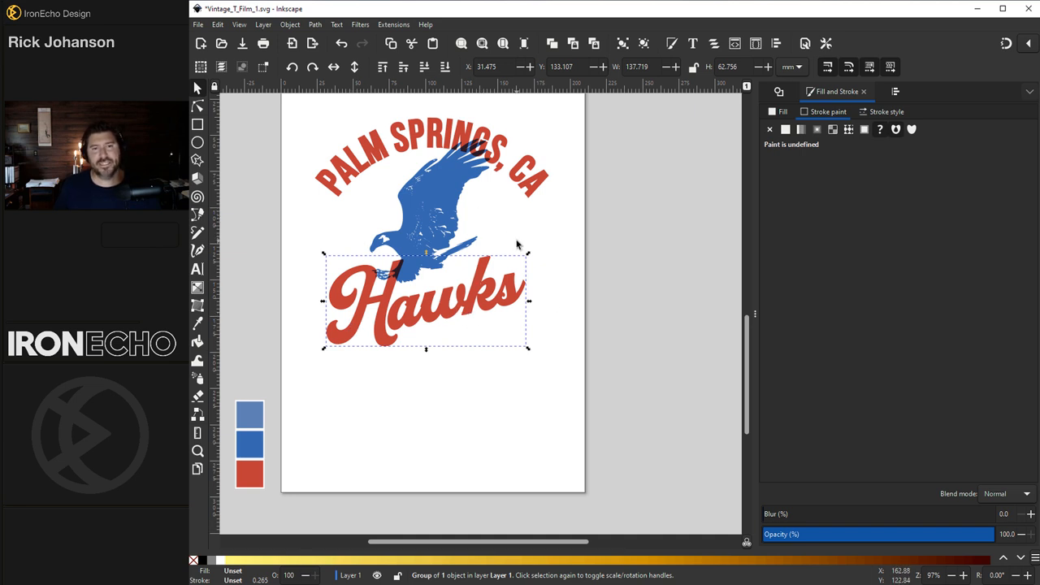
pyautogui.moveTo(352, 225)
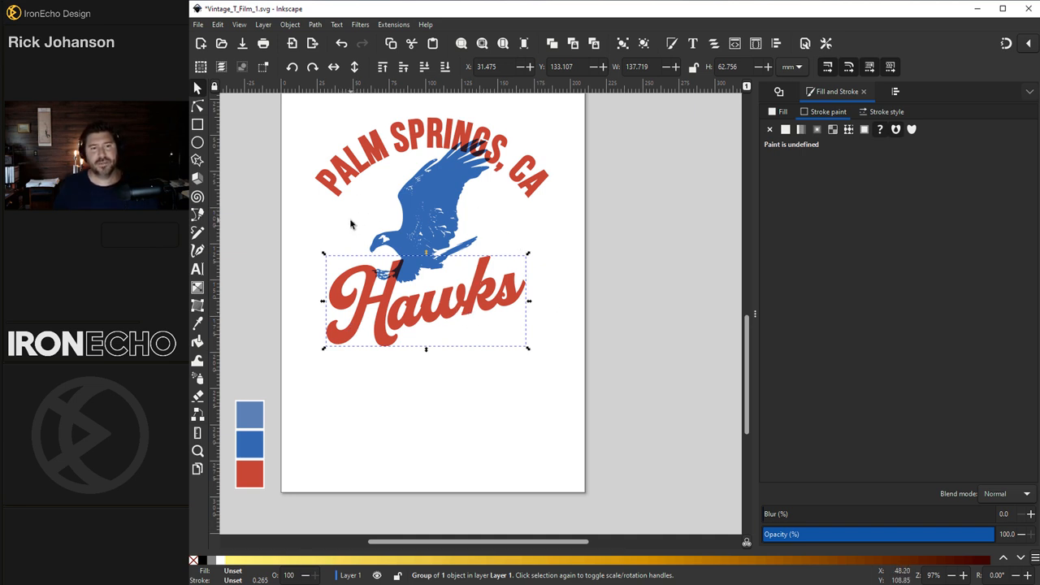
pyautogui.moveTo(197, 270)
pyautogui.write('1938')
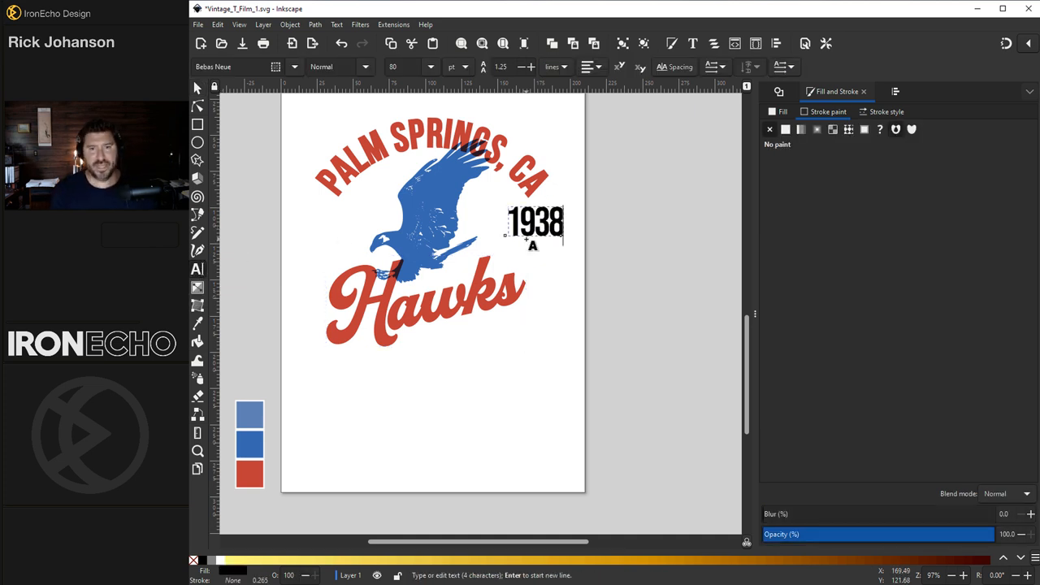
# - Finish the 1938 text and draw a straight guide line beneath it, selecting both
pyautogui.click(240, 66)
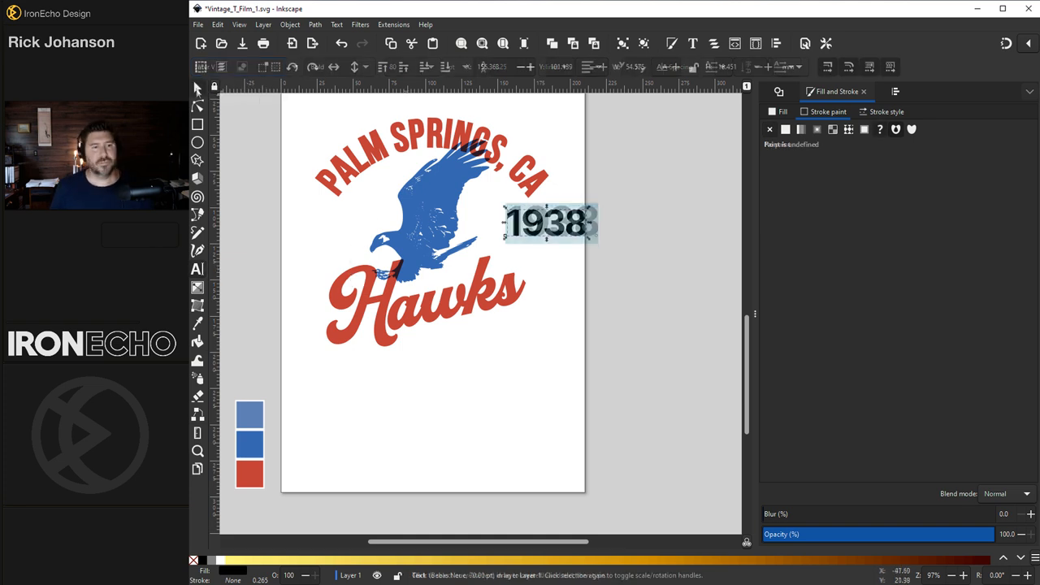
pyautogui.click(550, 222)
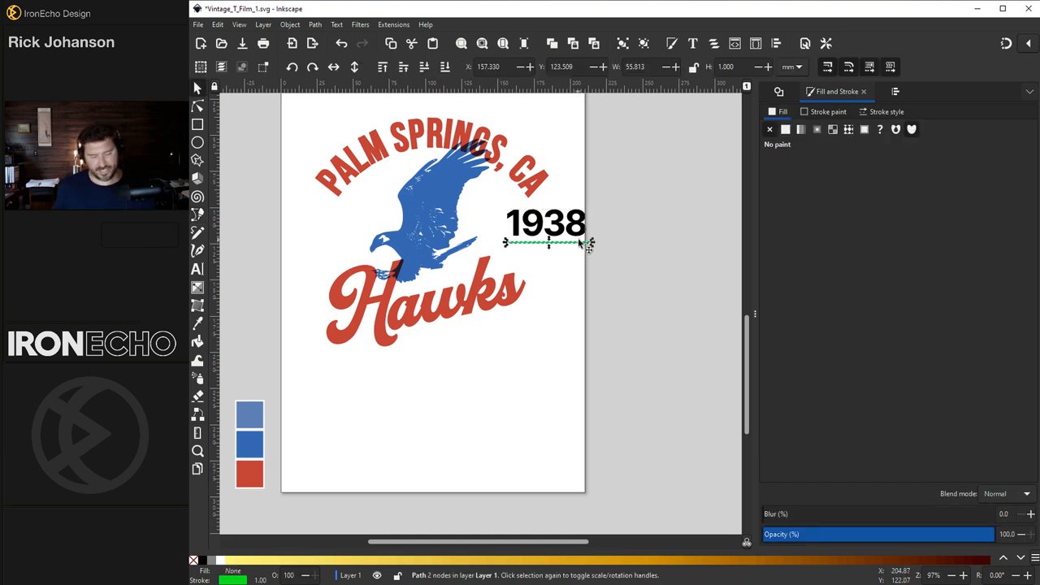
pyautogui.click(546, 223)
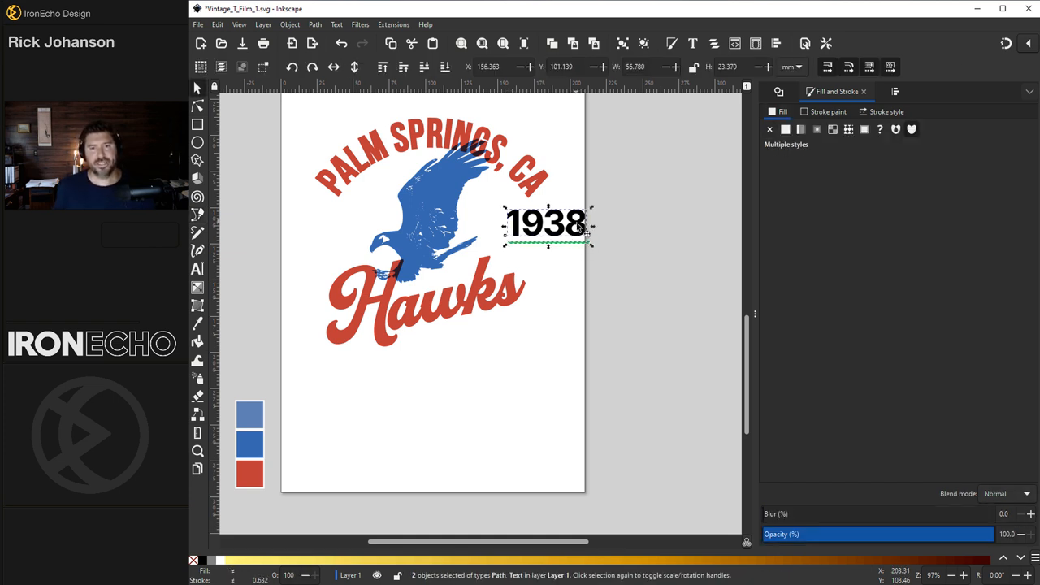
# - Put 1938 on the path, bend the line into an arc, and colour it light blue
pyautogui.click(336, 24)
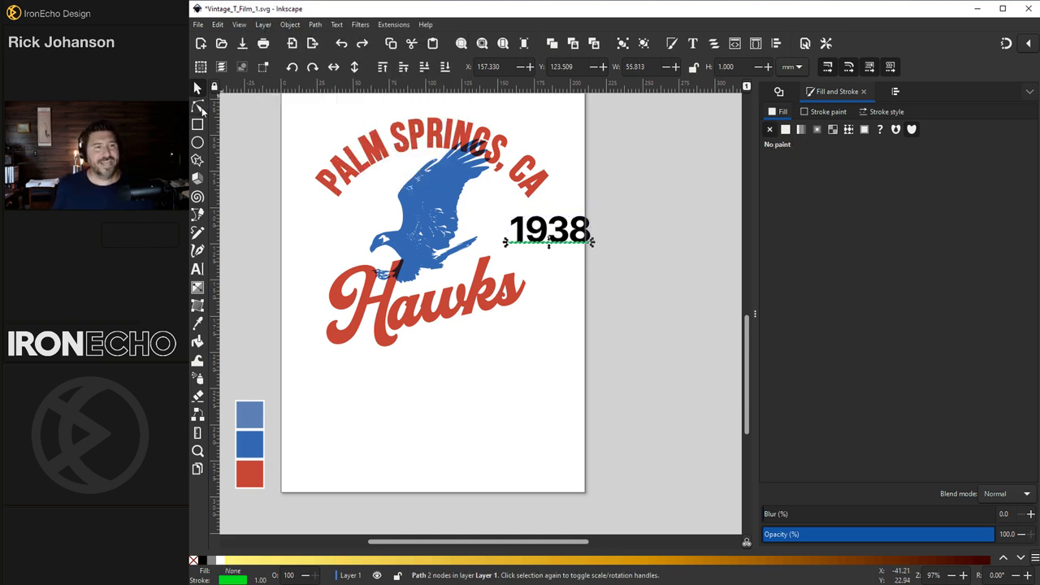
pyautogui.click(196, 105)
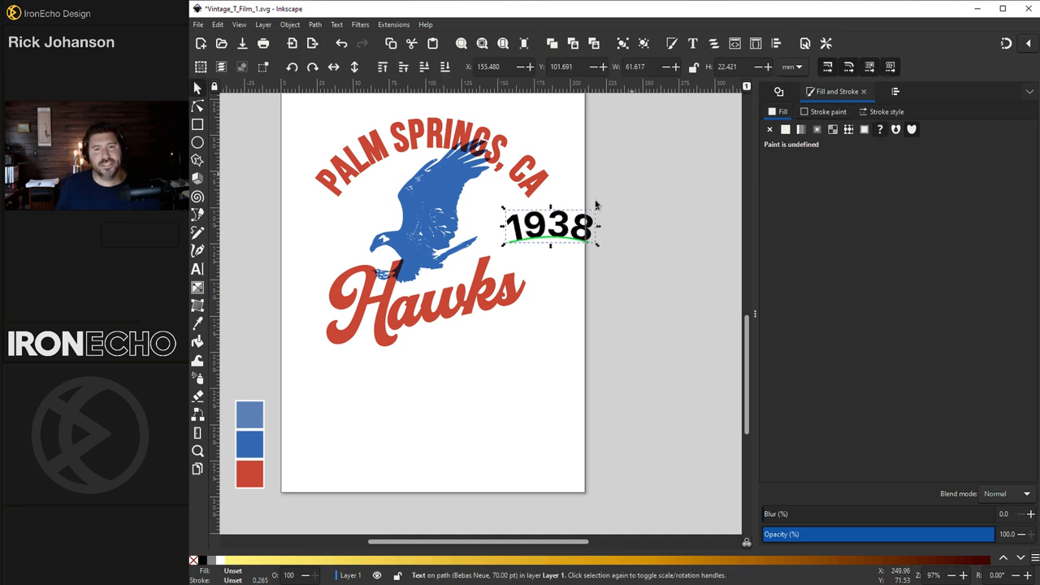
pyautogui.click(315, 25)
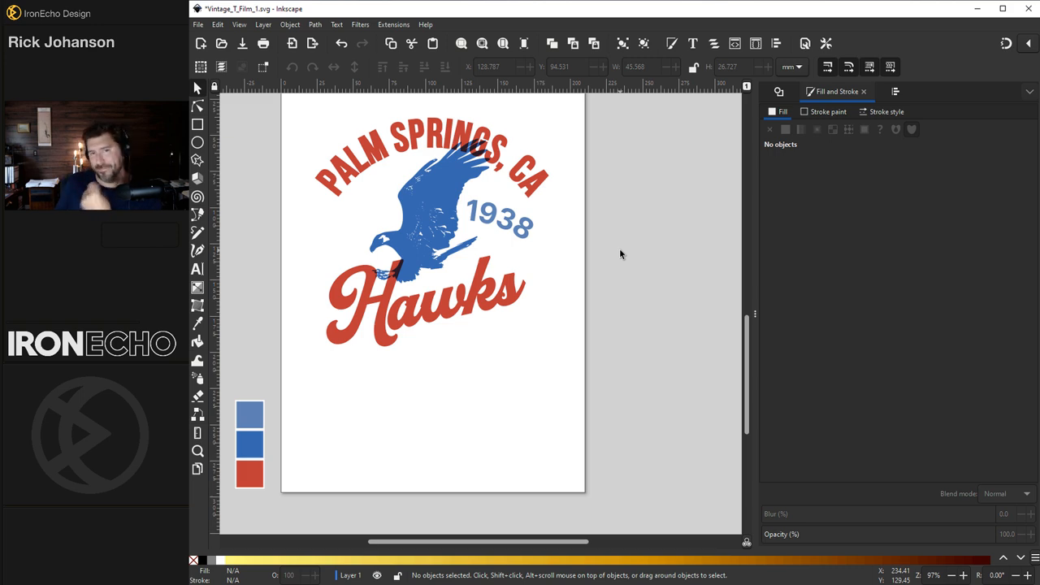
# - Add light blue SONORAN DESERT left of the hawk and draw a red tail under Hawks
pyautogui.click(336, 25)
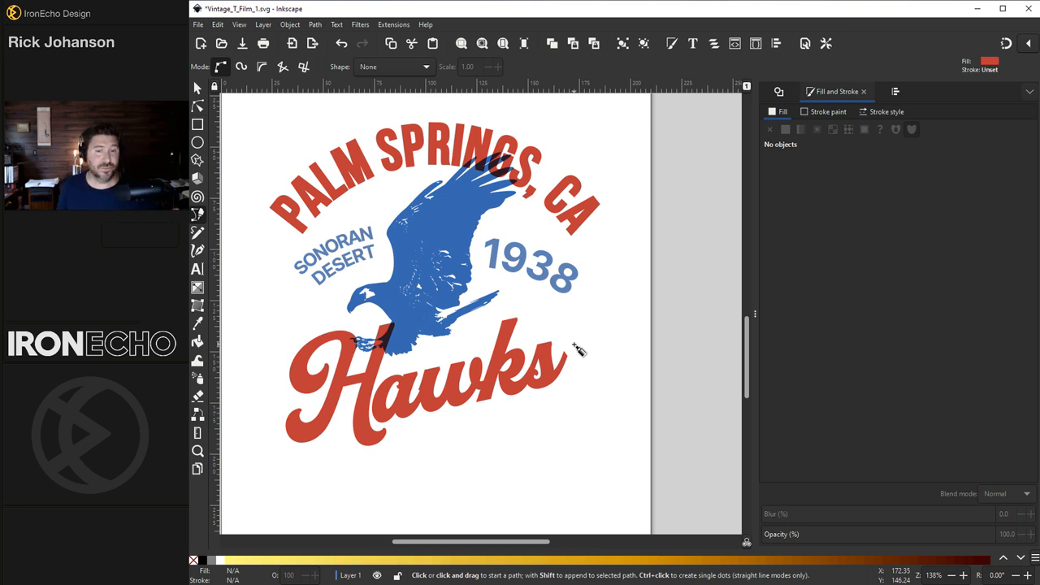
pyautogui.moveTo(573, 357)
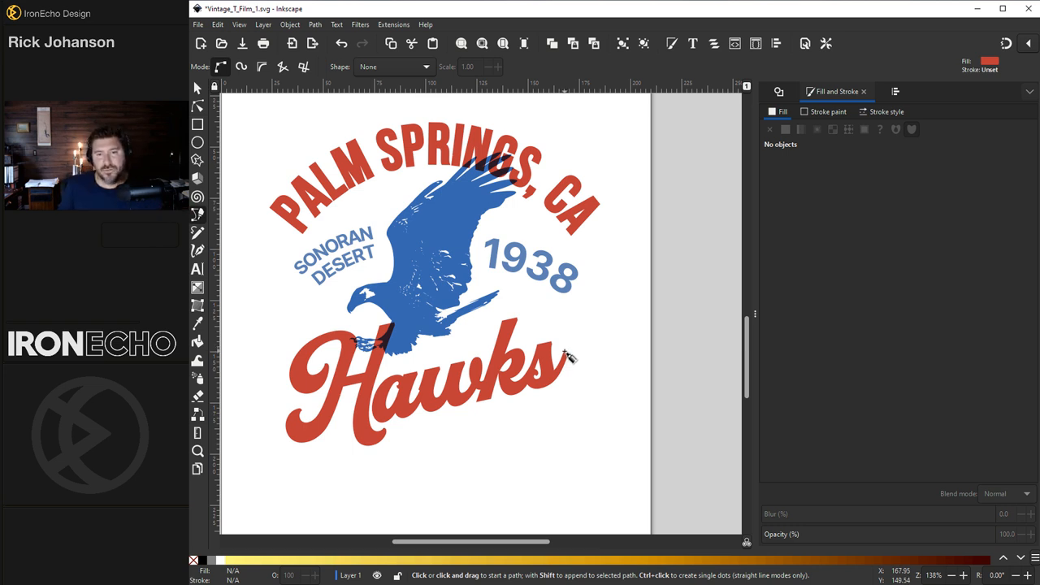
pyautogui.click(575, 349)
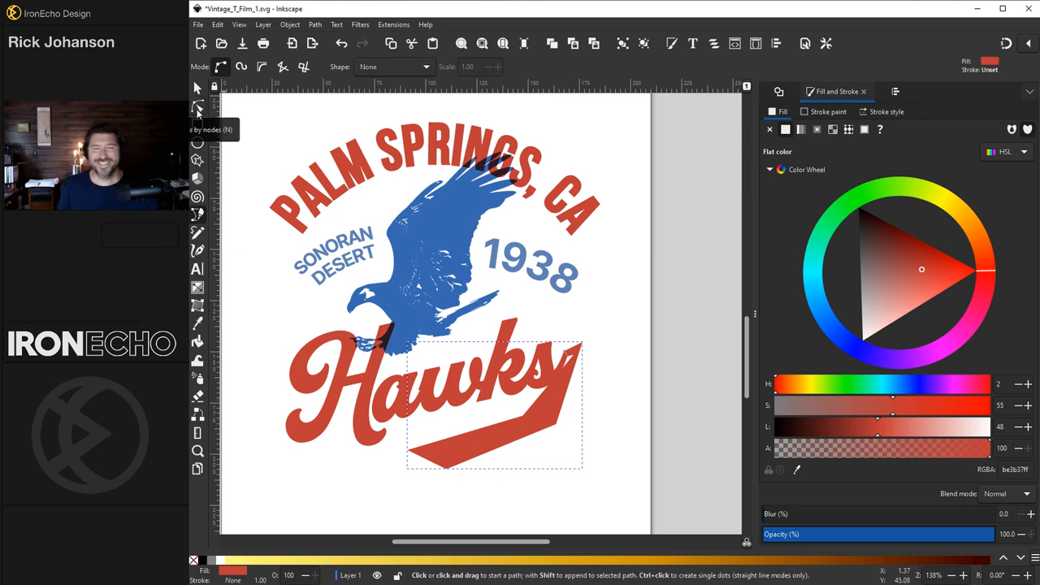
# - Drag the tail's nodes to curve its lower and upper edges and sweep the tip up
pyautogui.click(197, 106)
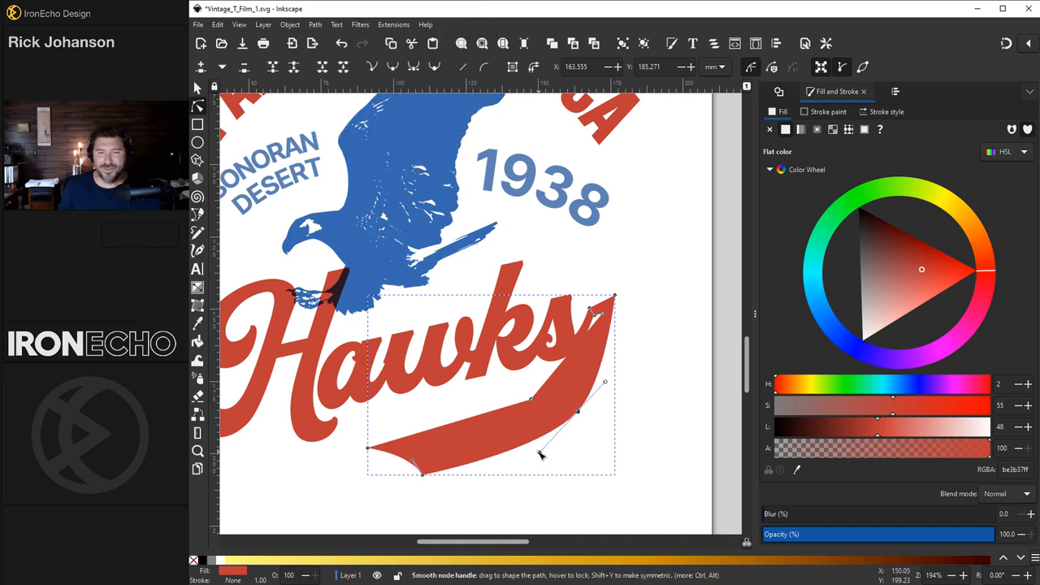
pyautogui.moveTo(540, 455); pyautogui.dragTo(532, 403)
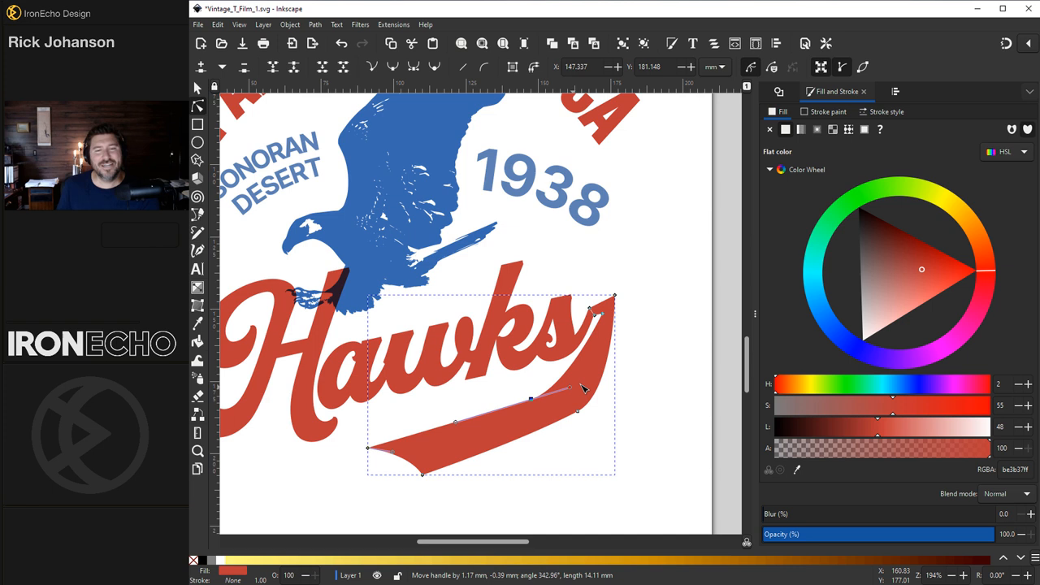
pyautogui.moveTo(581, 390); pyautogui.dragTo(609, 381)
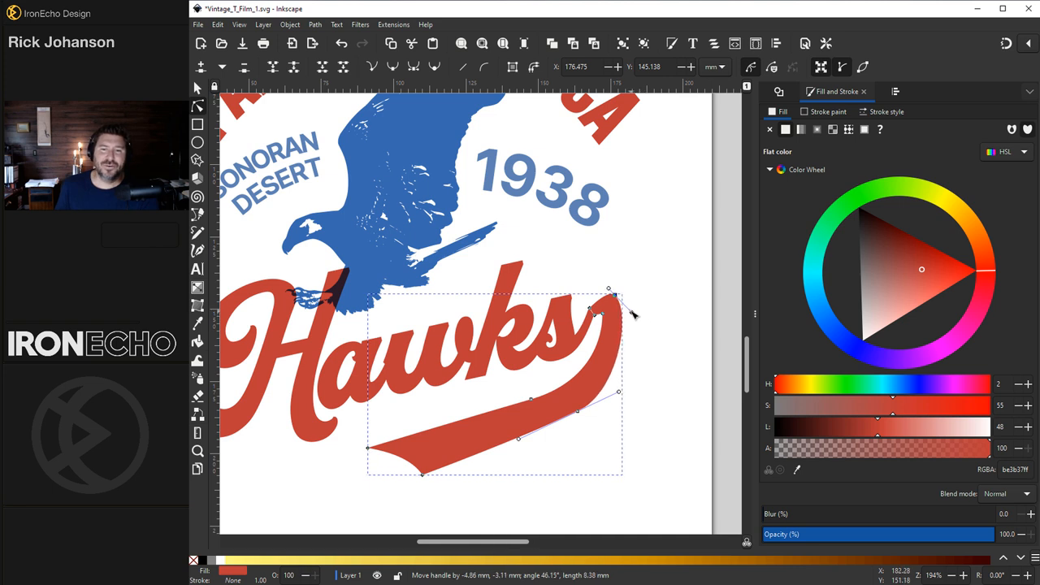
pyautogui.moveTo(627, 315); pyautogui.dragTo(695, 374)
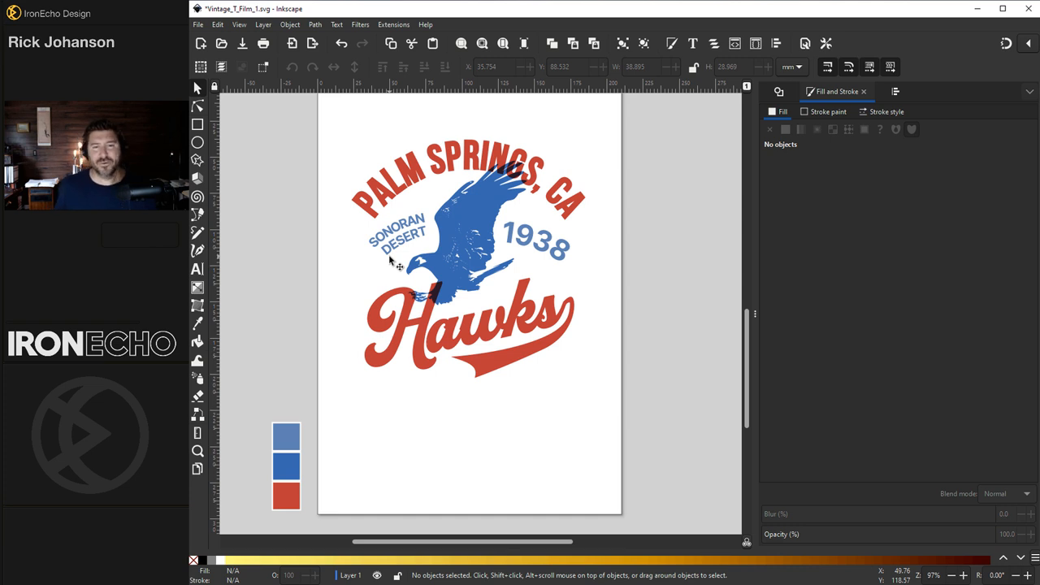
pyautogui.moveTo(298, 112)
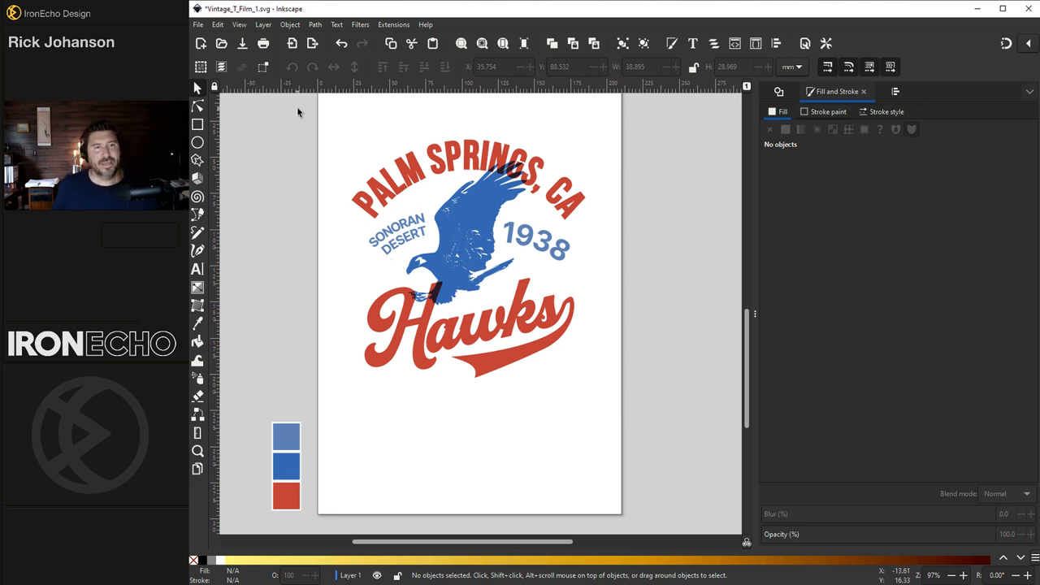
# - Select all five badge elements and group them into a single object
pyautogui.press('ctrl+a')
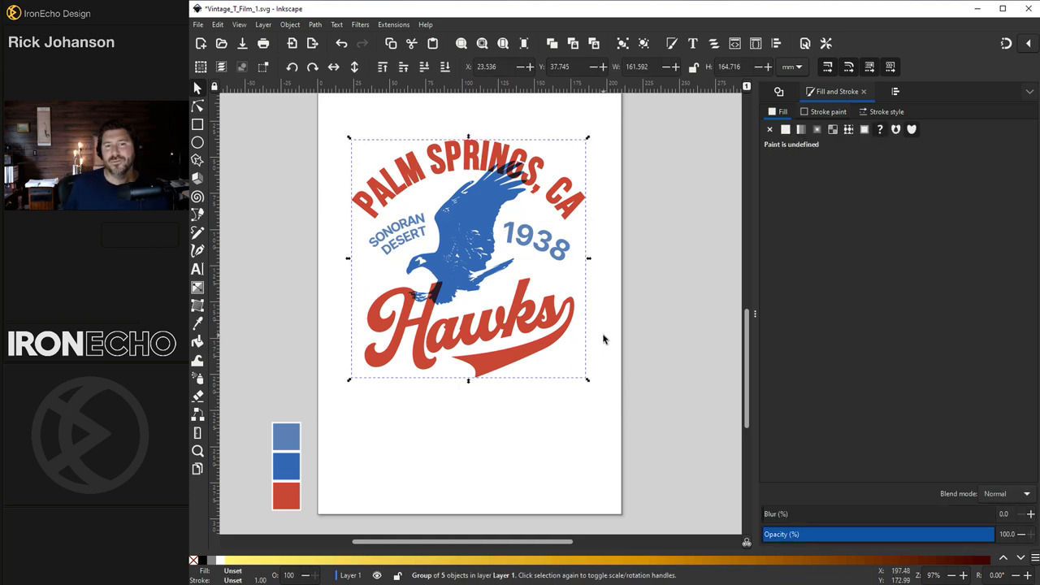
pyautogui.moveTo(499, 295)
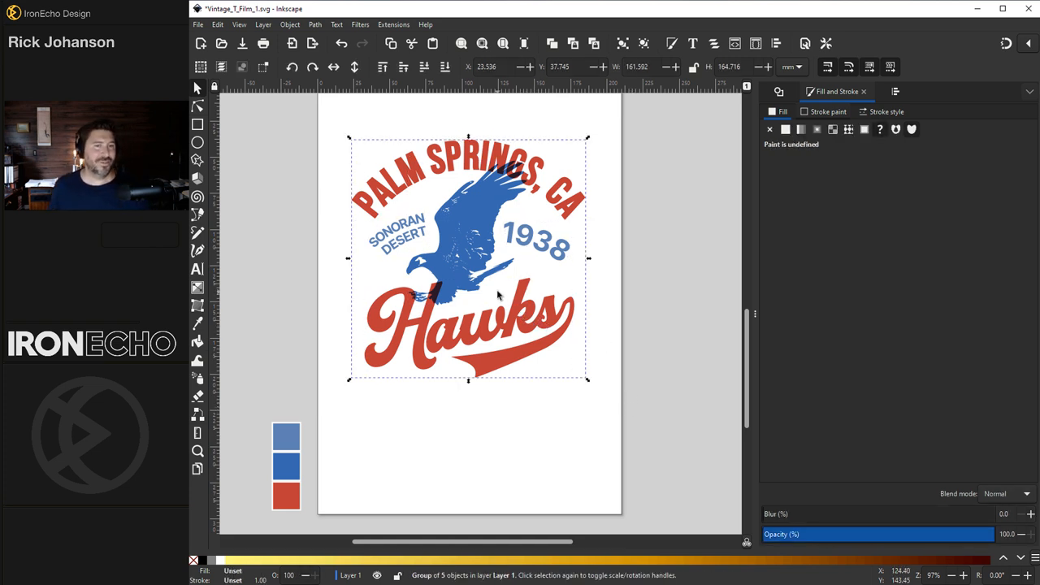
pyautogui.moveTo(493, 266)
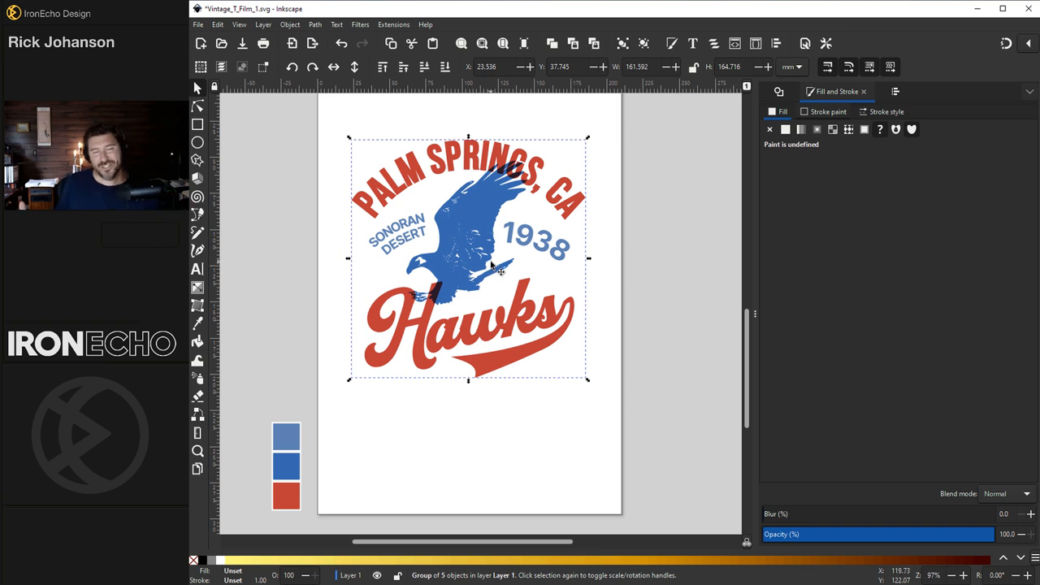
pyautogui.moveTo(572, 256)
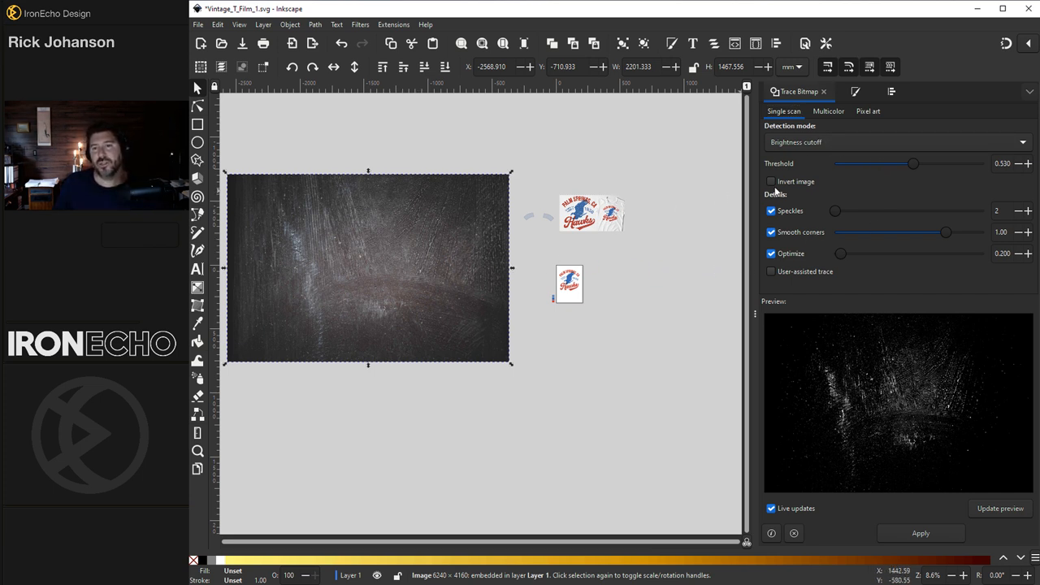
# - Trace the grunge photo with Invert image ticked and a raised threshold
pyautogui.click(770, 182)
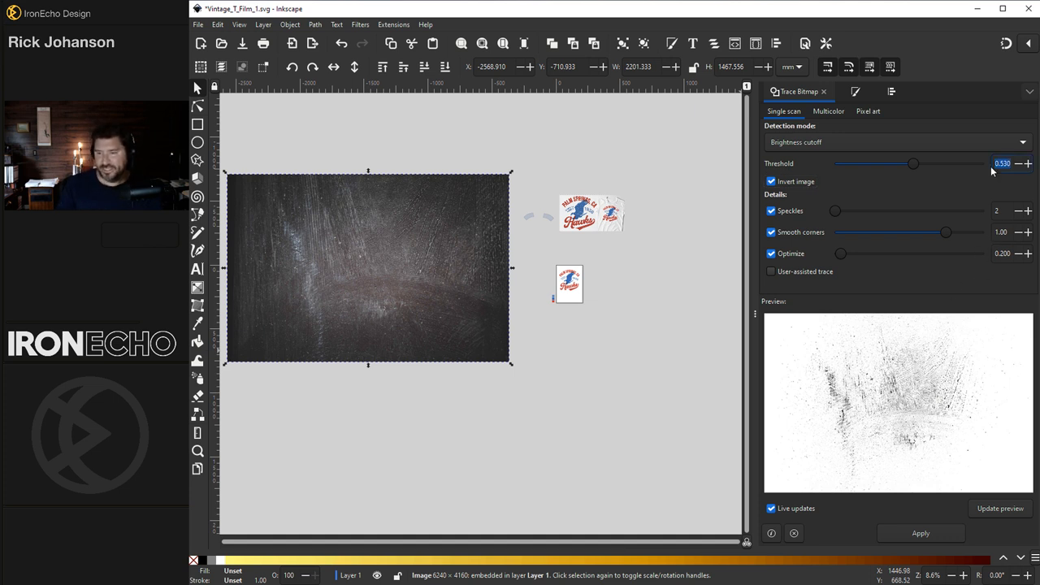
pyautogui.moveTo(913, 163); pyautogui.dragTo(930, 163)
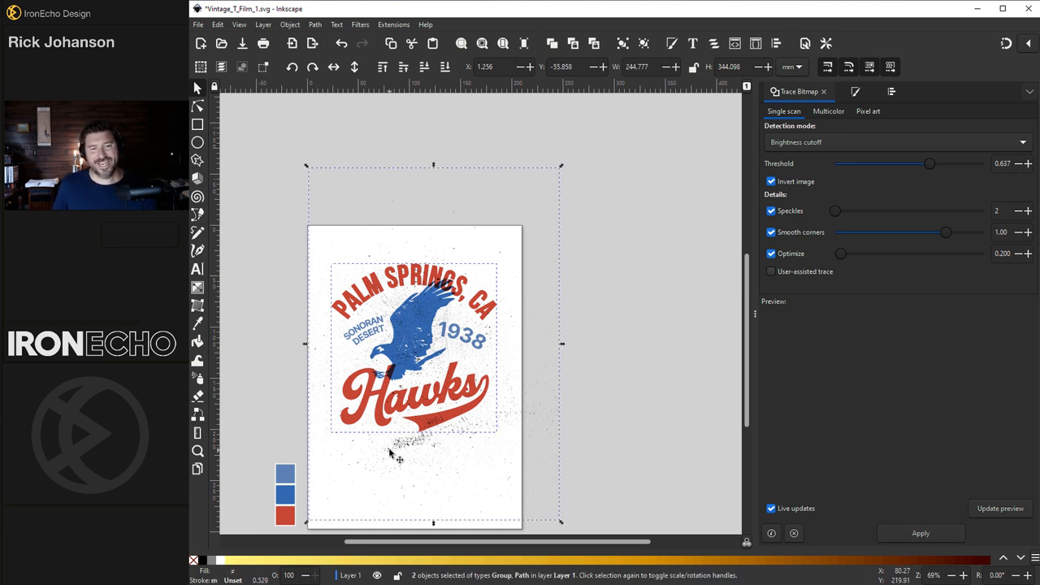
pyautogui.moveTo(289, 24)
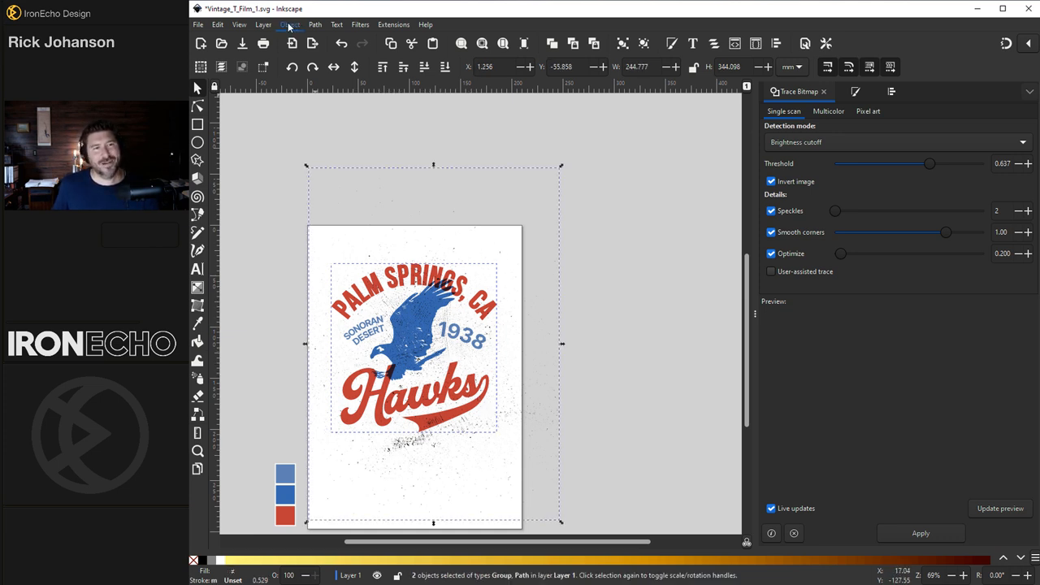
# - Apply Object > Mask > Set Inverse Mask to the group and speckle path
pyautogui.click(290, 25)
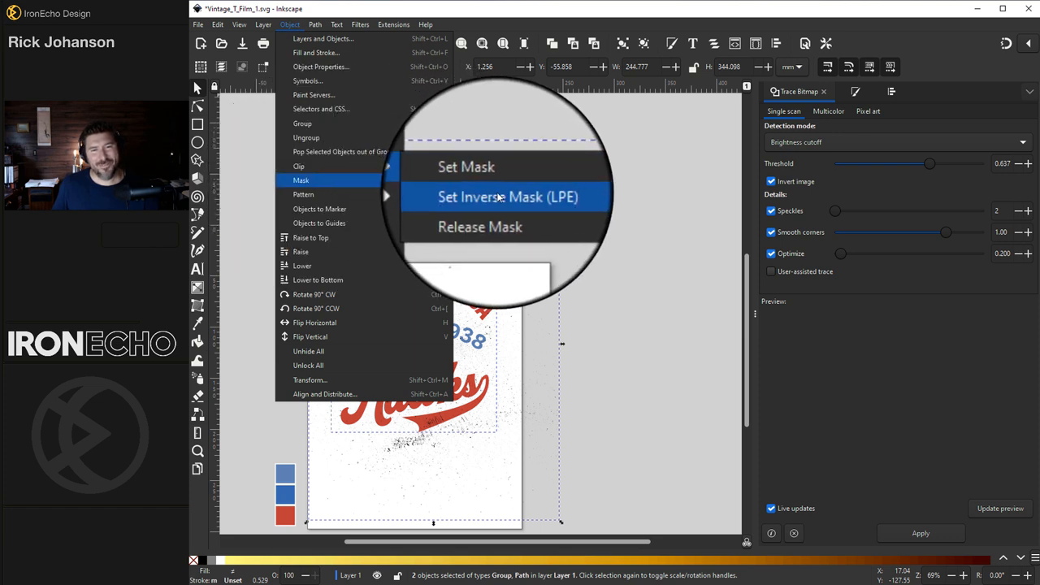
pyautogui.click(507, 197)
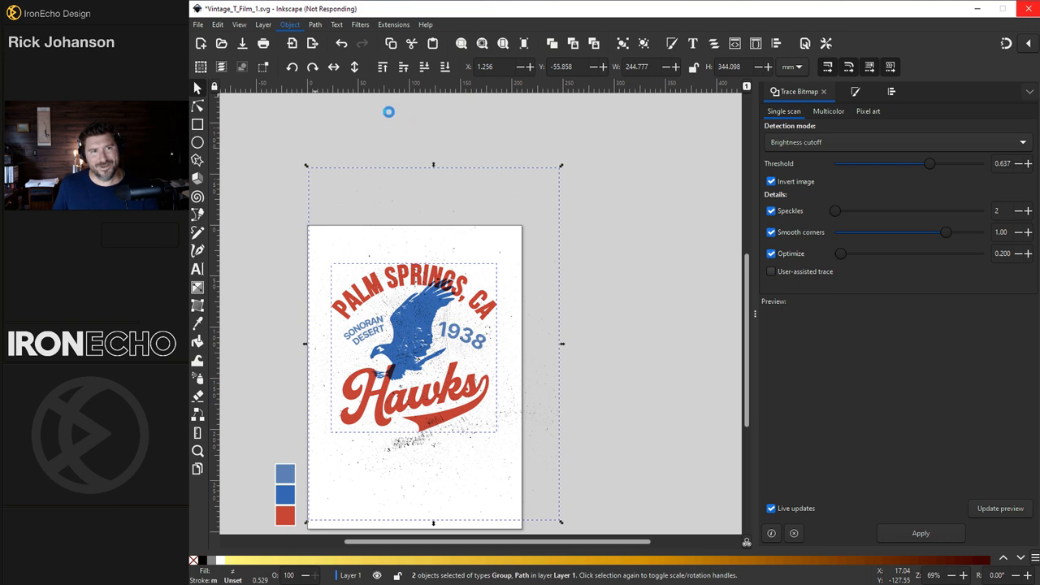